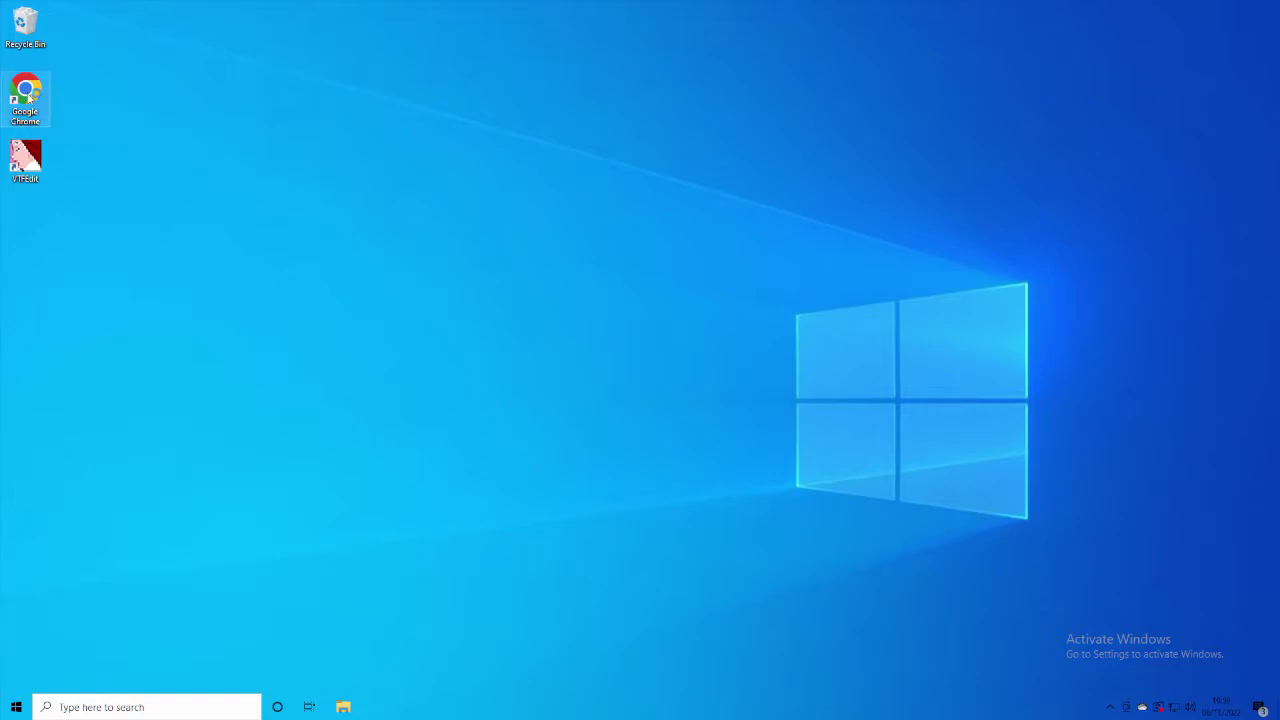
# - Launch Google Chrome from its desktop shortcut
pyautogui.doubleClick(25, 90)
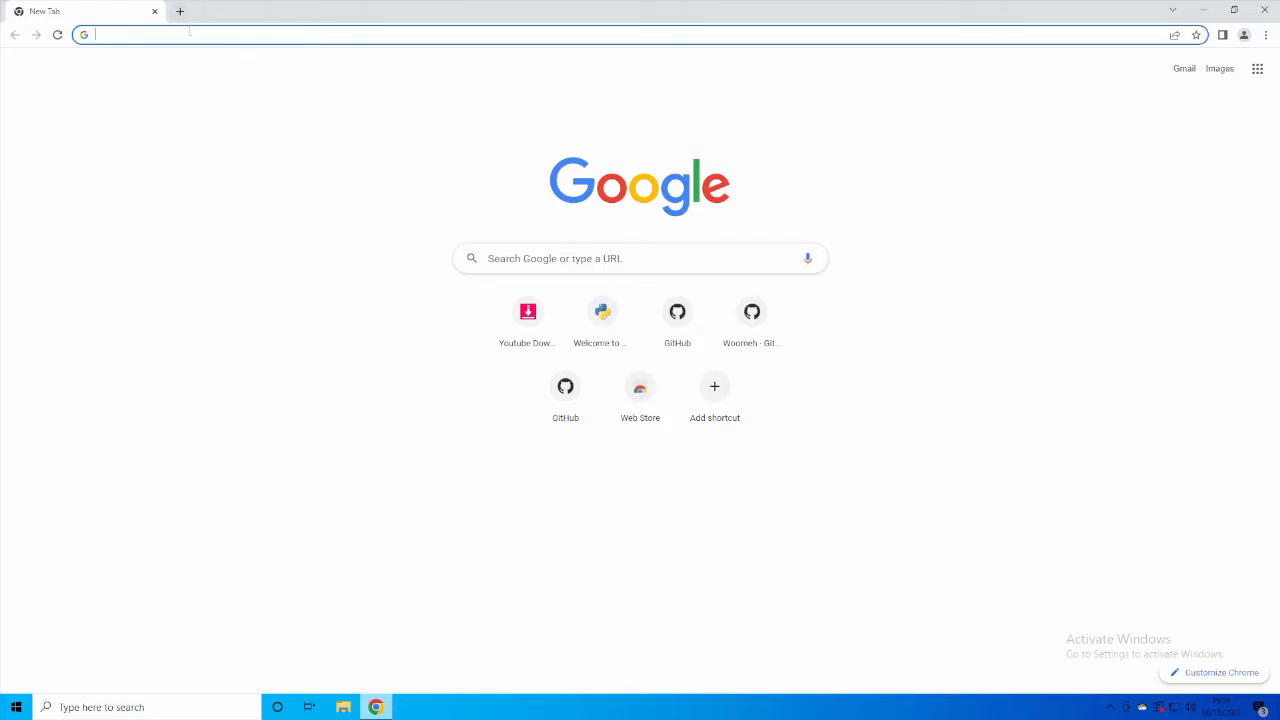
pyautogui.moveTo(240, 52)
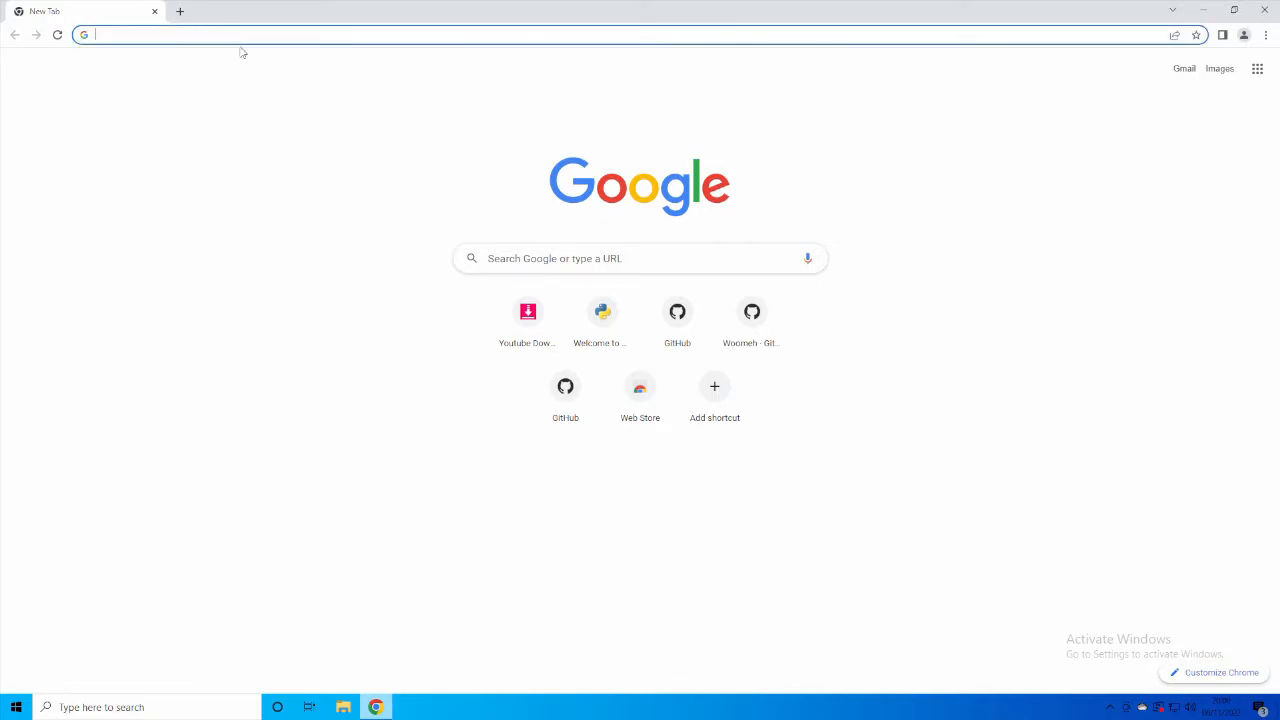
pyautogui.moveTo(794, 633)
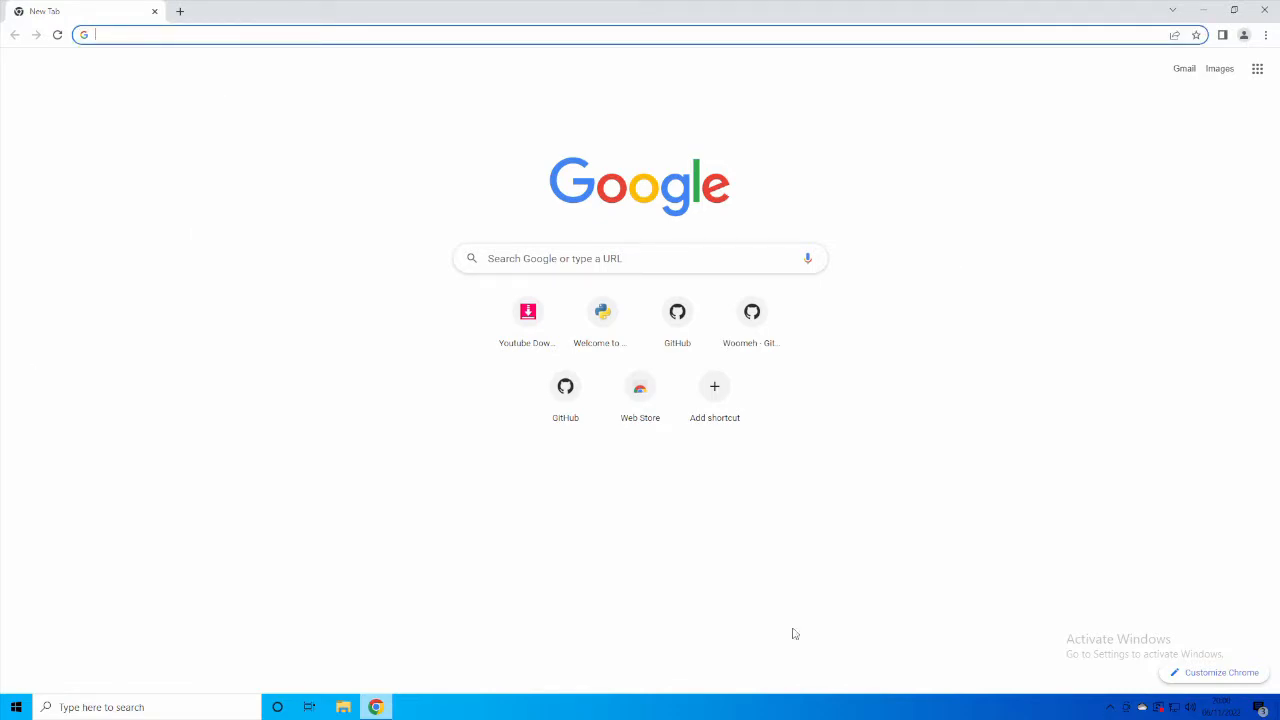
pyautogui.moveTo(365, 330)
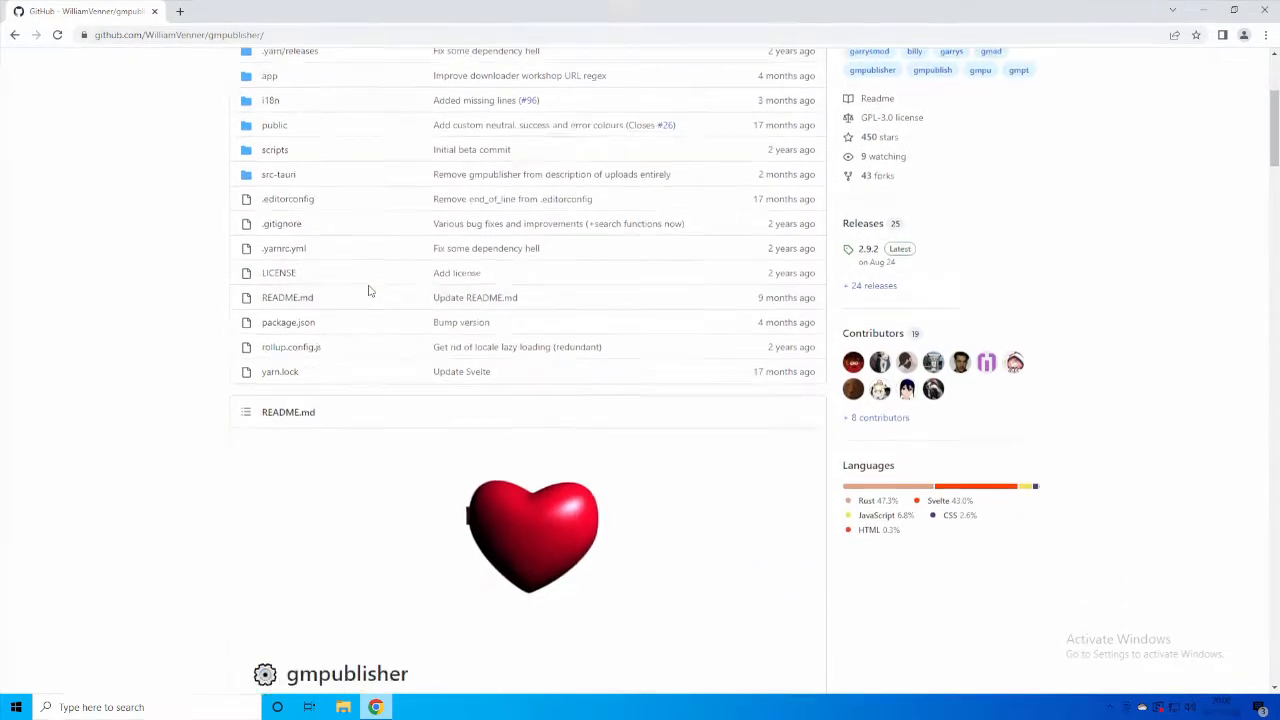
# - Download gmpublisher_2.9.2_x64.msi from the release 2.9.2 assets on GitHub
pyautogui.scroll(-3)
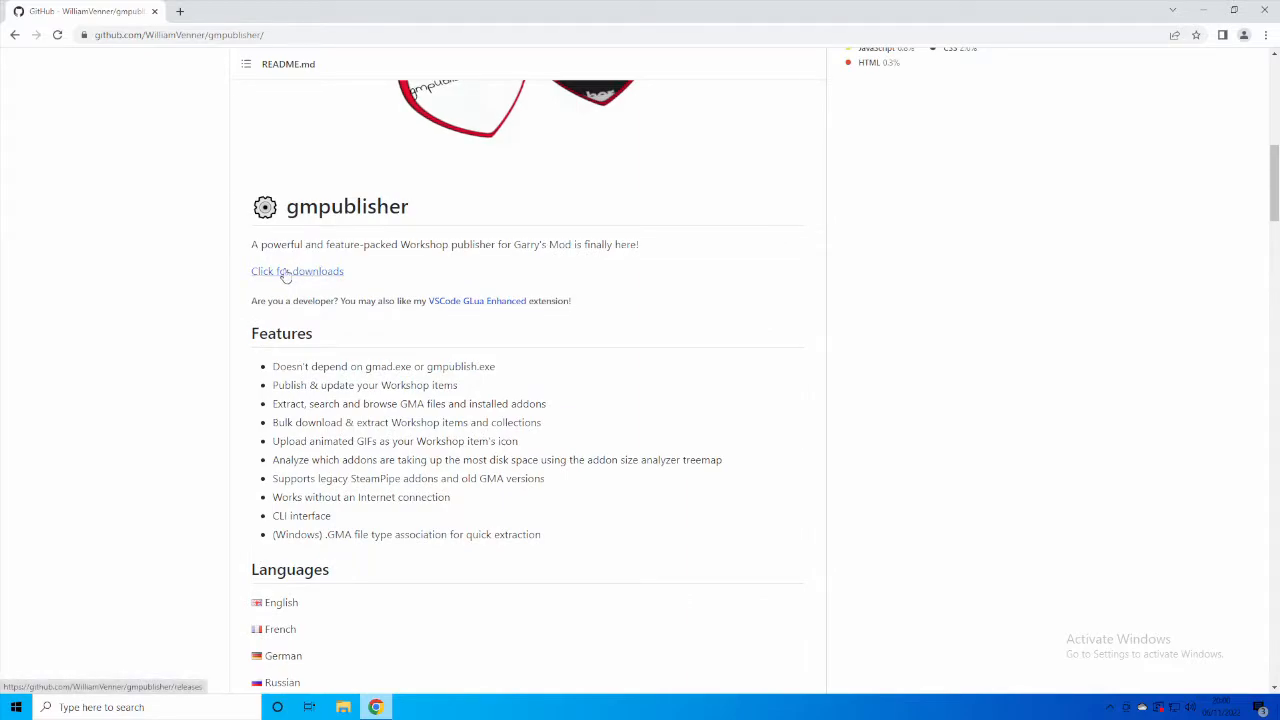
pyautogui.click(296, 271)
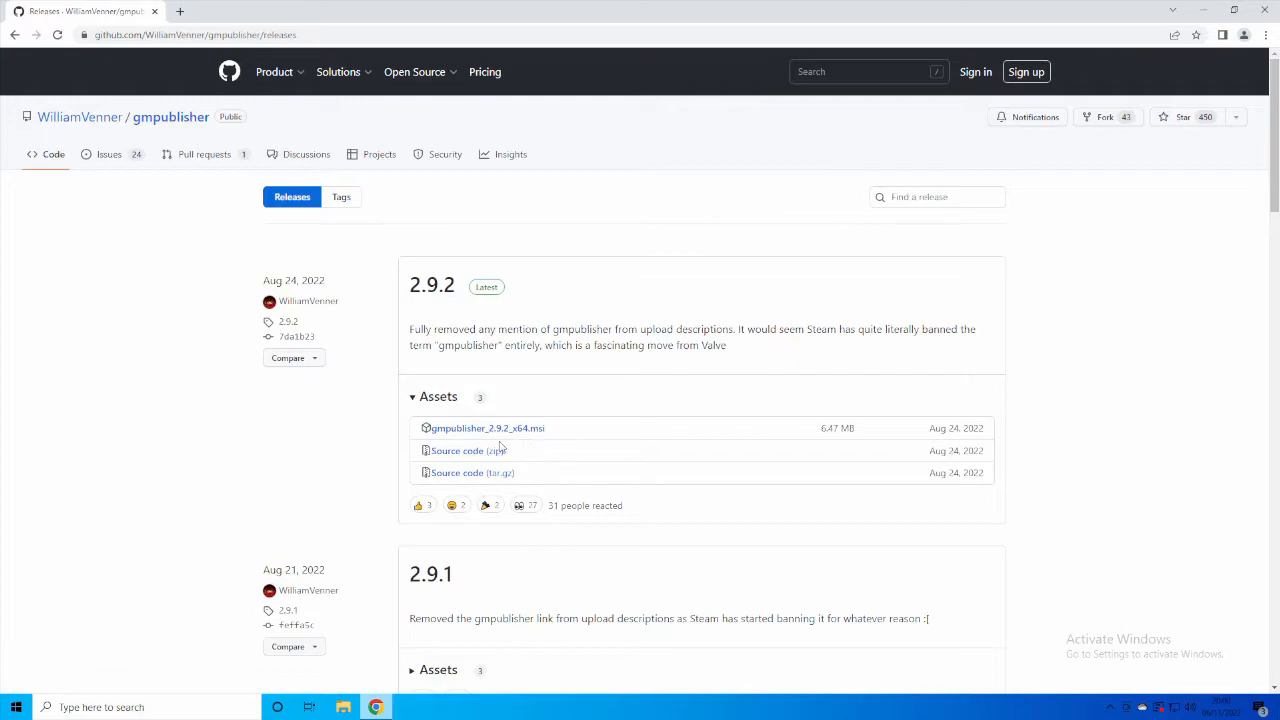
pyautogui.moveTo(500, 428)
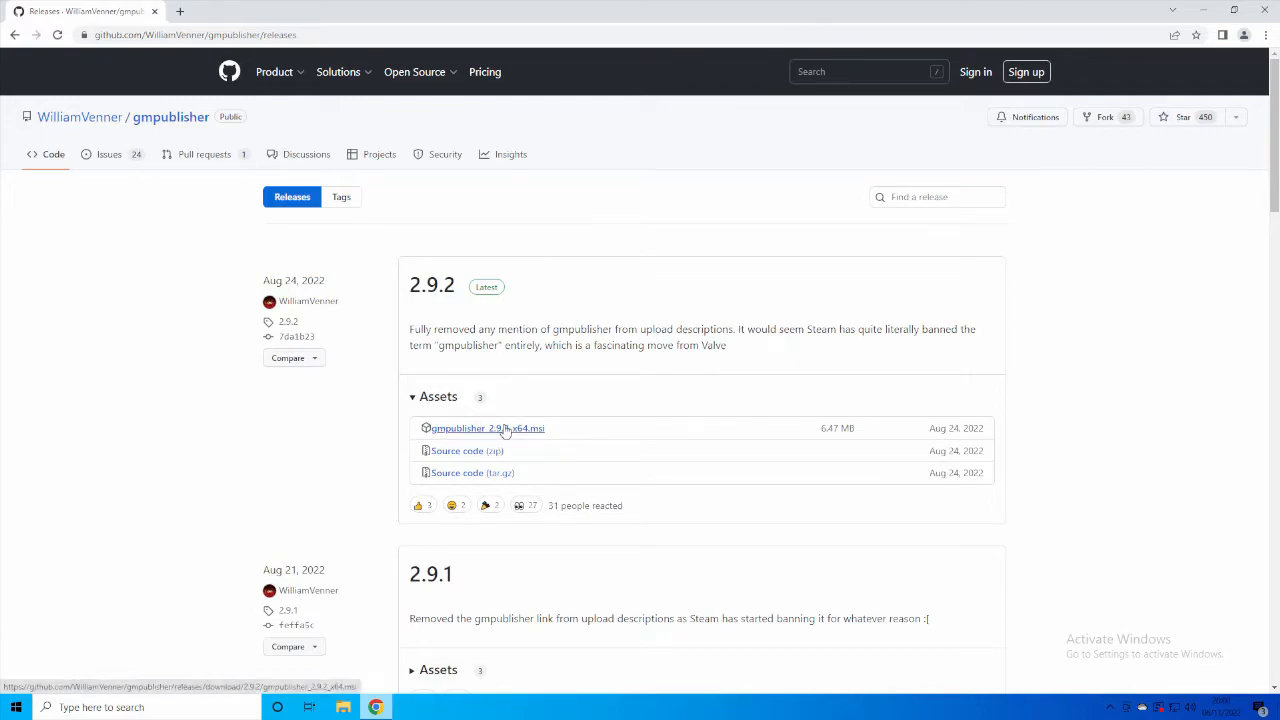
pyautogui.click(482, 428)
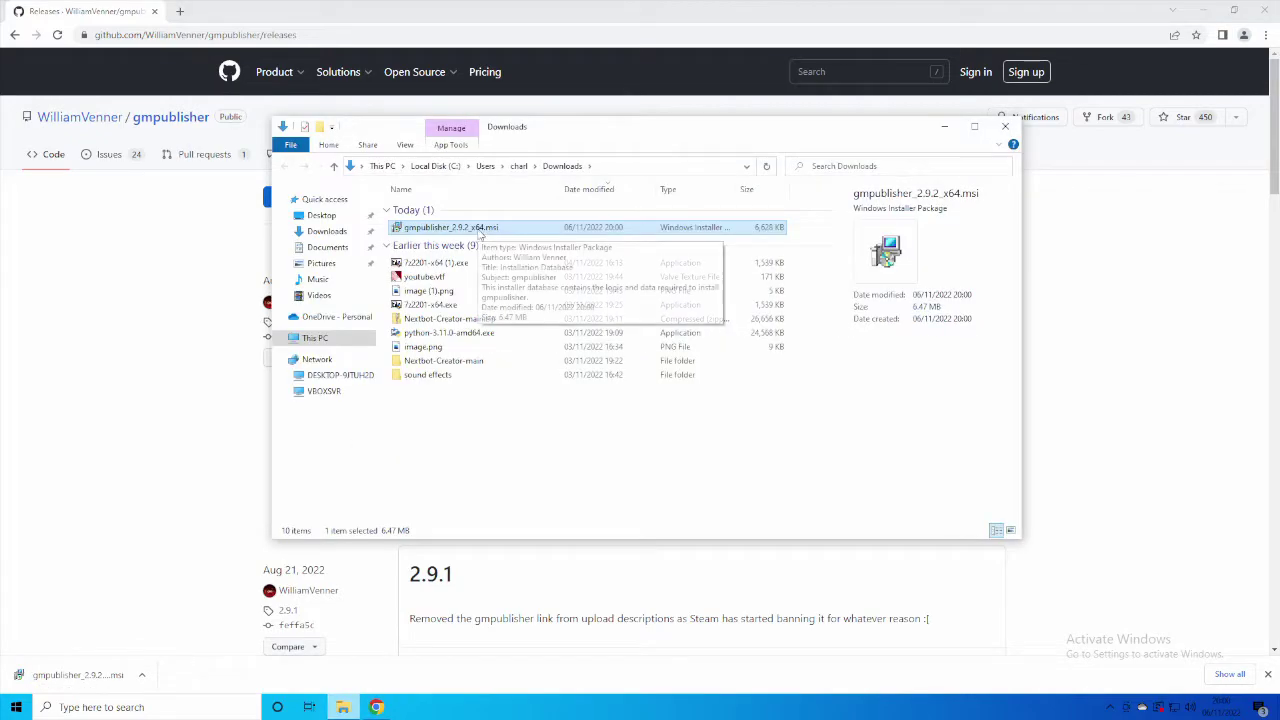
# - Run the gmpublisher installer, accept the license, keep default features, and approve UAC
pyautogui.doubleClick(449, 227)
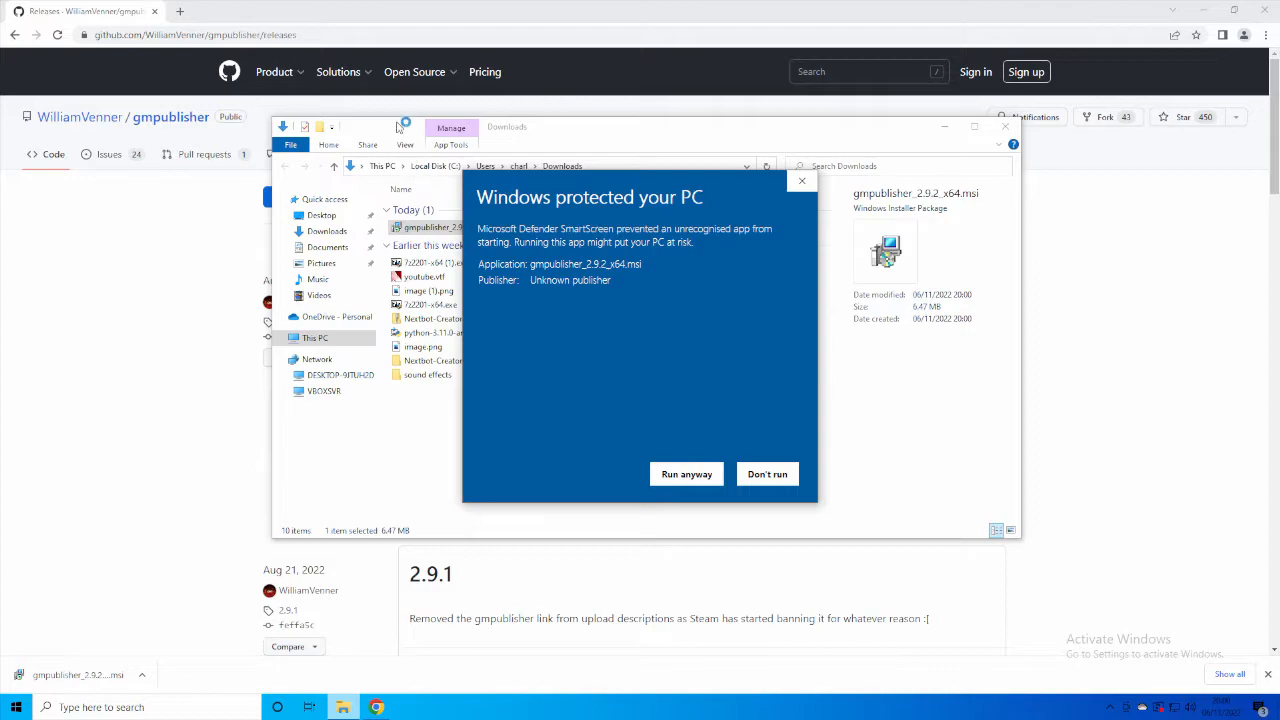
pyautogui.moveTo(801, 277)
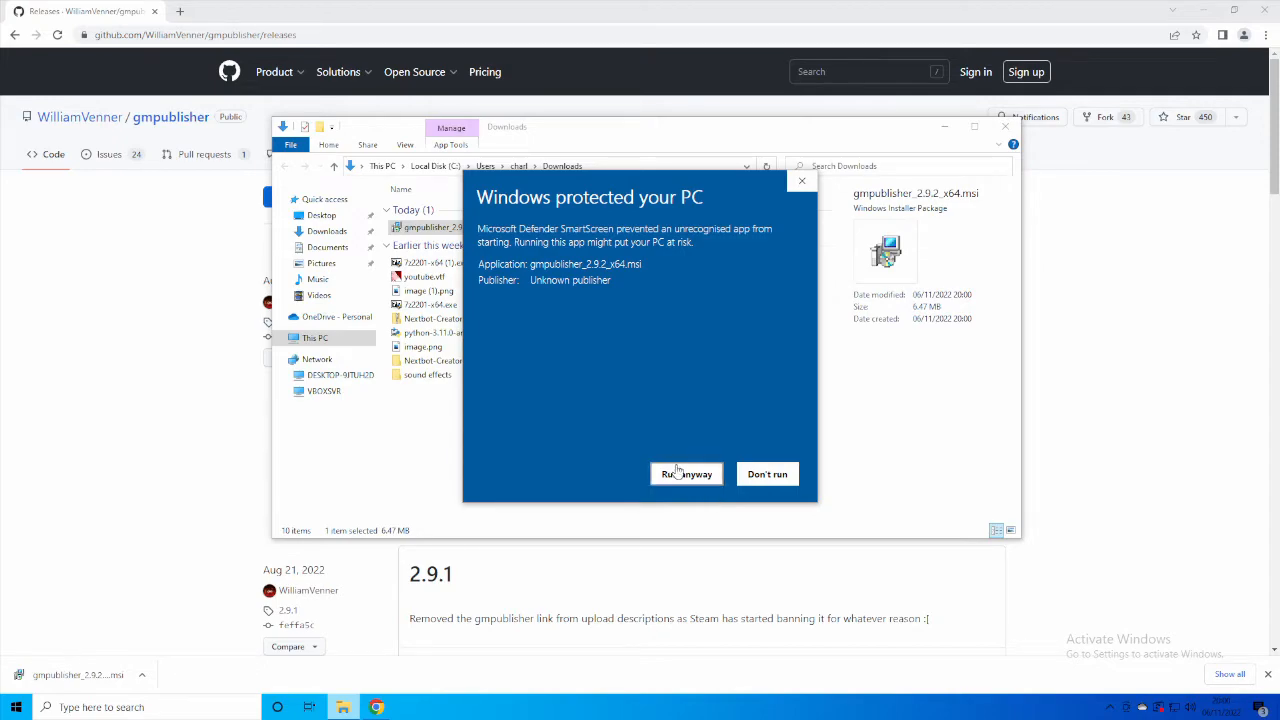
pyautogui.click(686, 474)
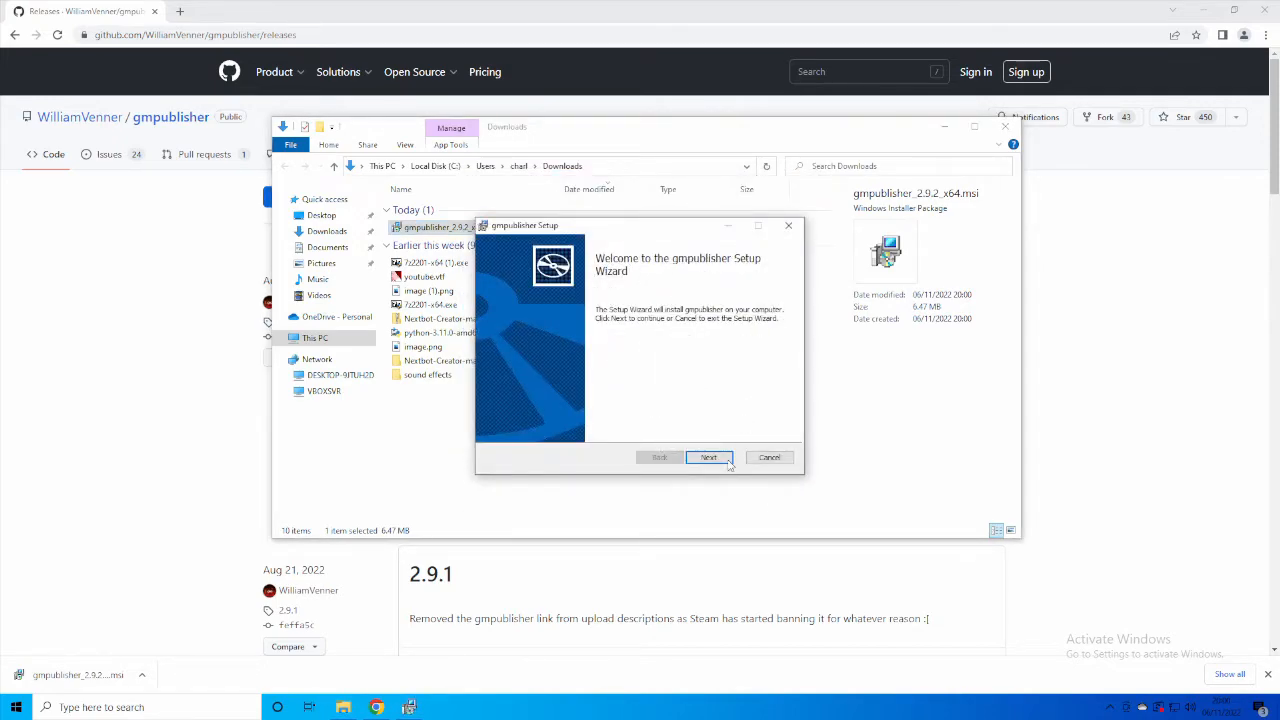
pyautogui.click(709, 457)
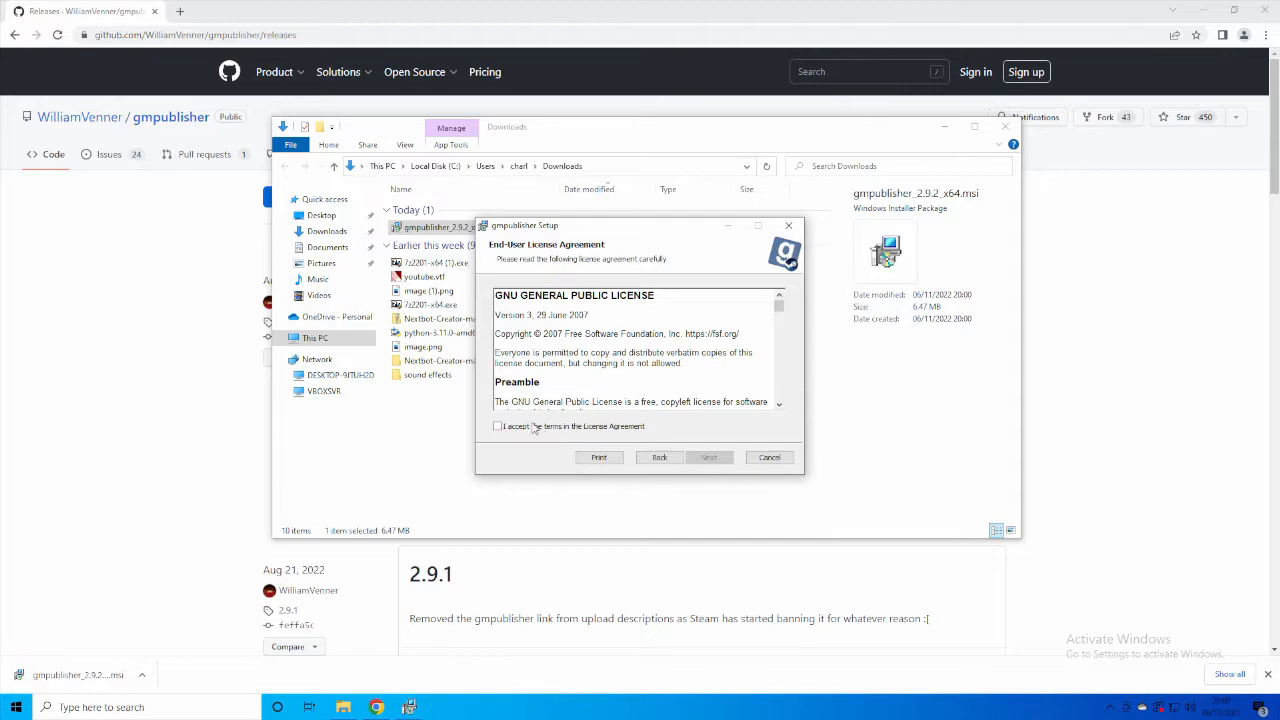
pyautogui.click(708, 457)
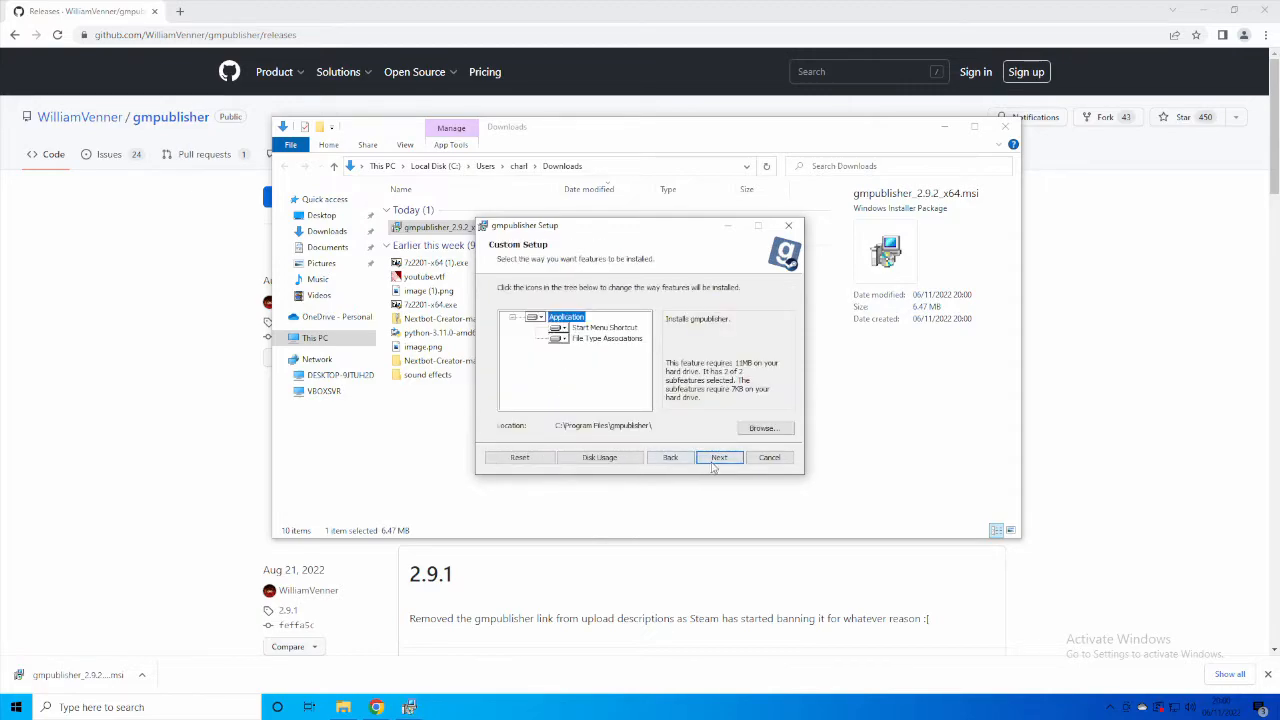
pyautogui.click(720, 457)
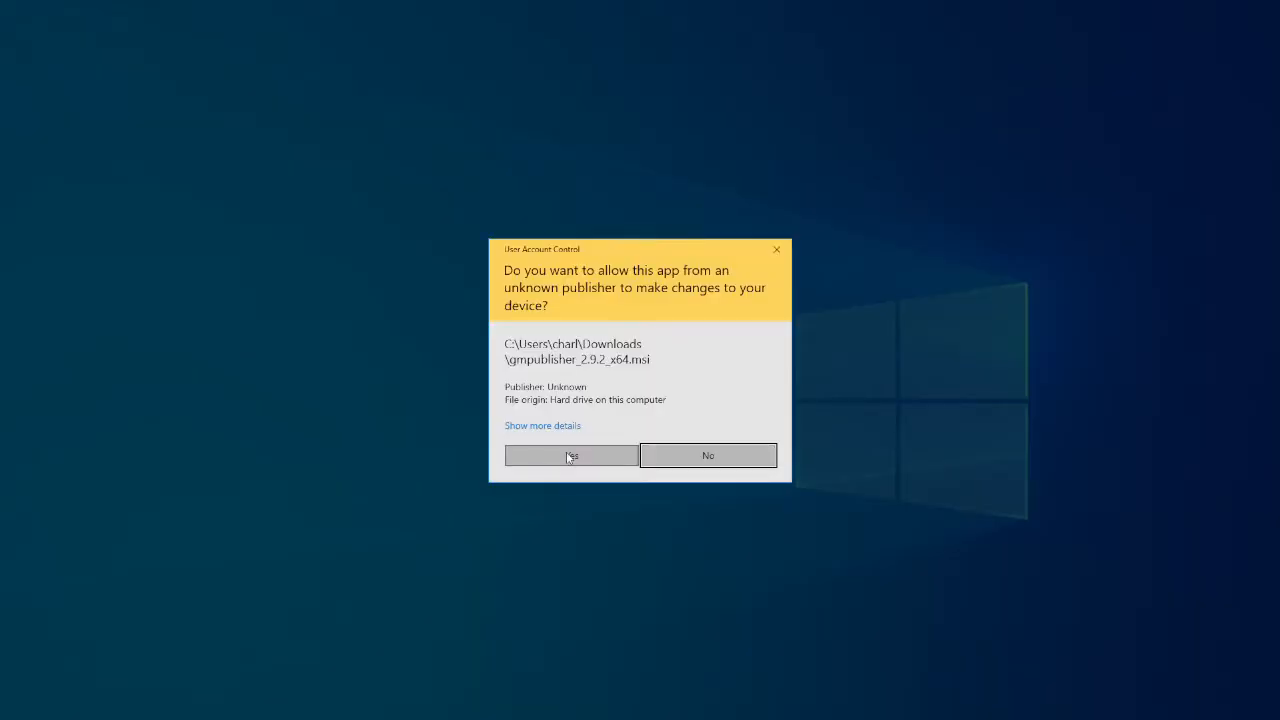
pyautogui.click(571, 455)
pyautogui.write('g')
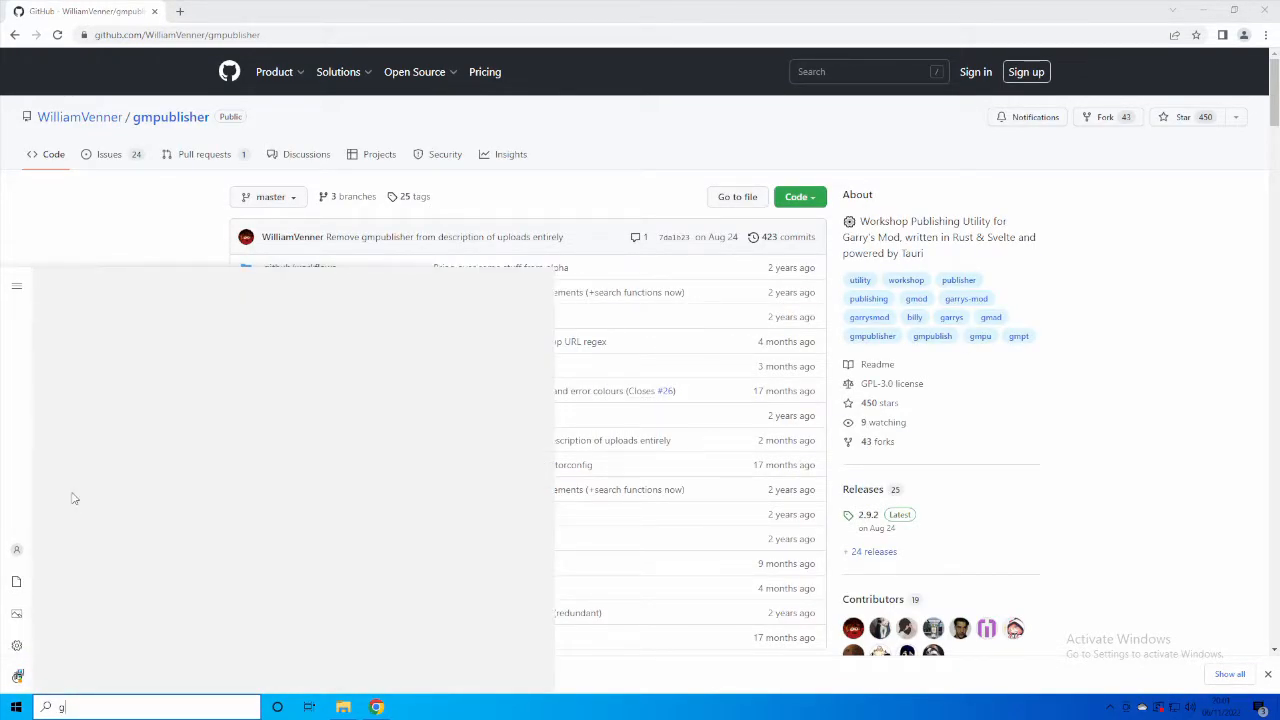
pyautogui.moveTo(38, 624)
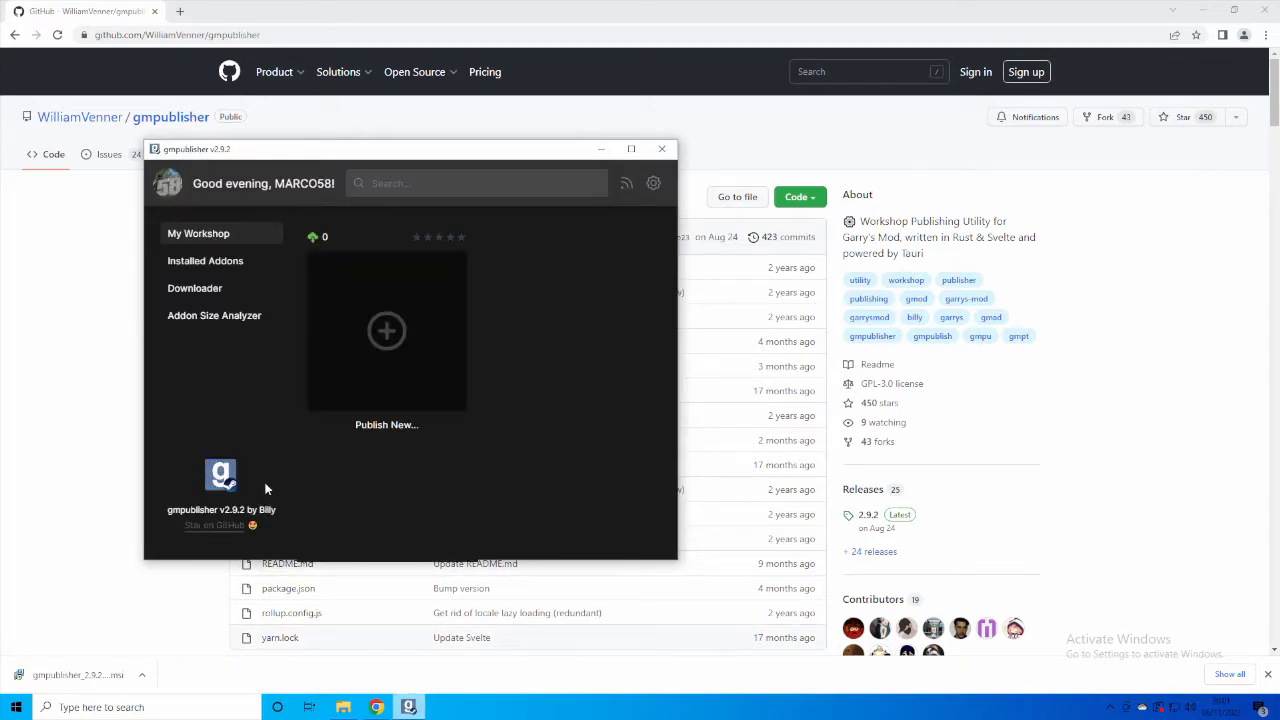
# - Start a new Workshop addon with Publish New... under My Workshop
pyautogui.click(386, 330)
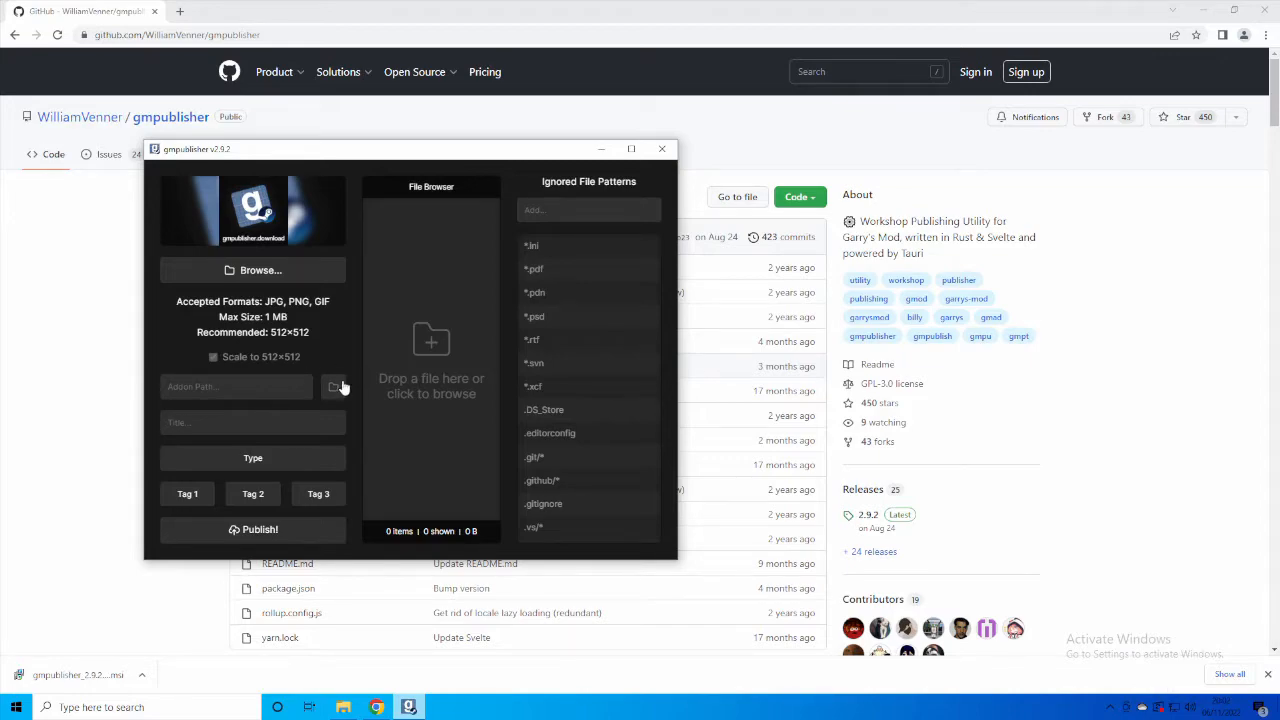
# - Browse to Steam\steamapps\common\GarrysMod\garrysmod\addons and select the Nextbots folder as addon path
pyautogui.click(334, 387)
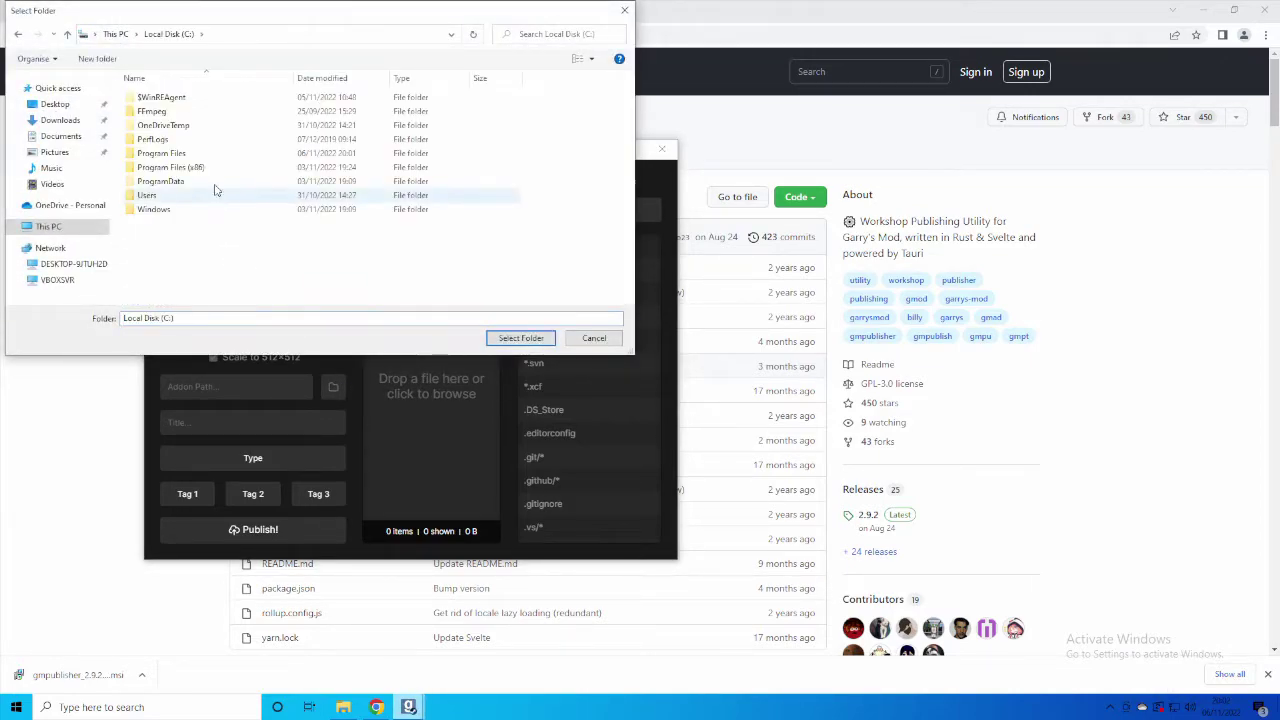
pyautogui.doubleClick(170, 167)
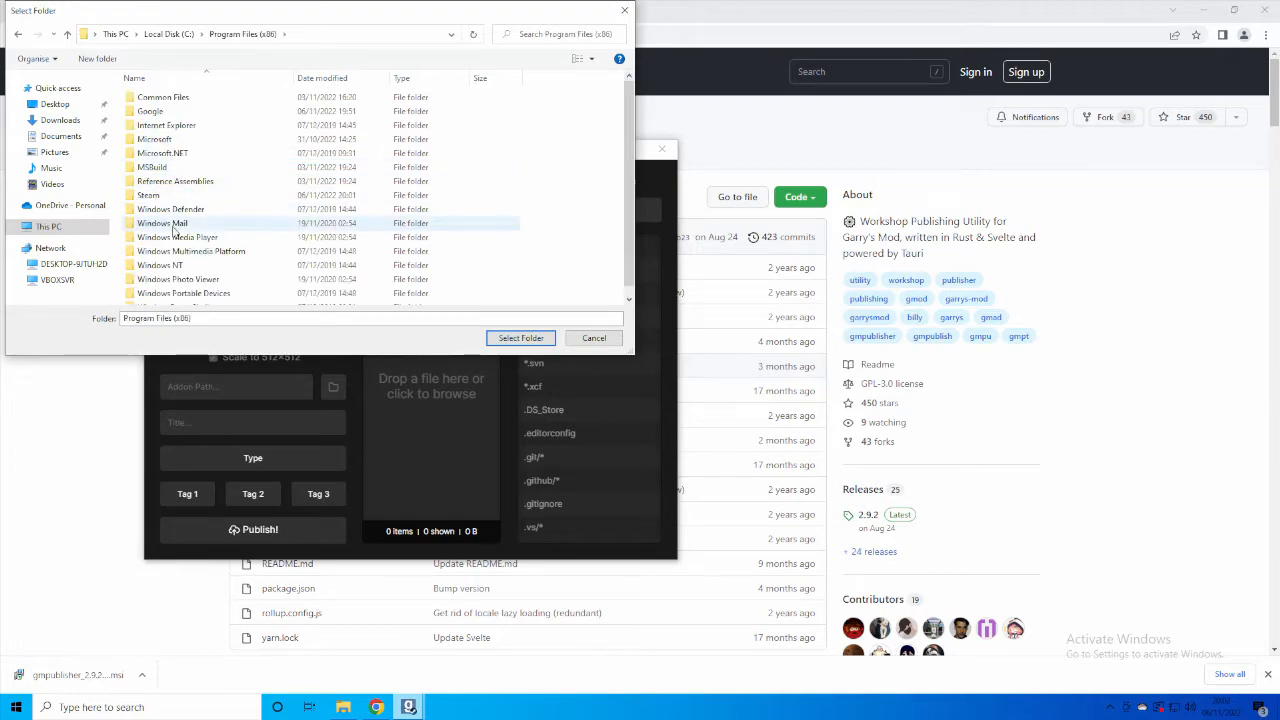
pyautogui.doubleClick(149, 195)
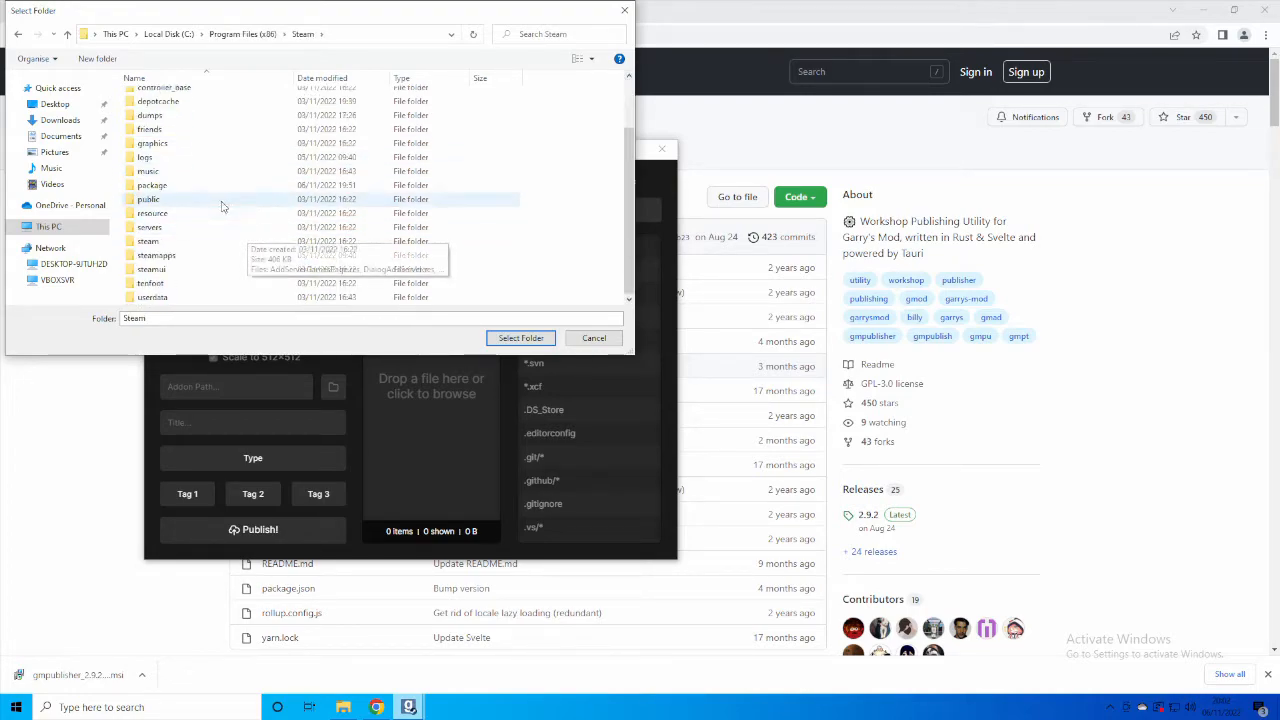
pyautogui.doubleClick(156, 255)
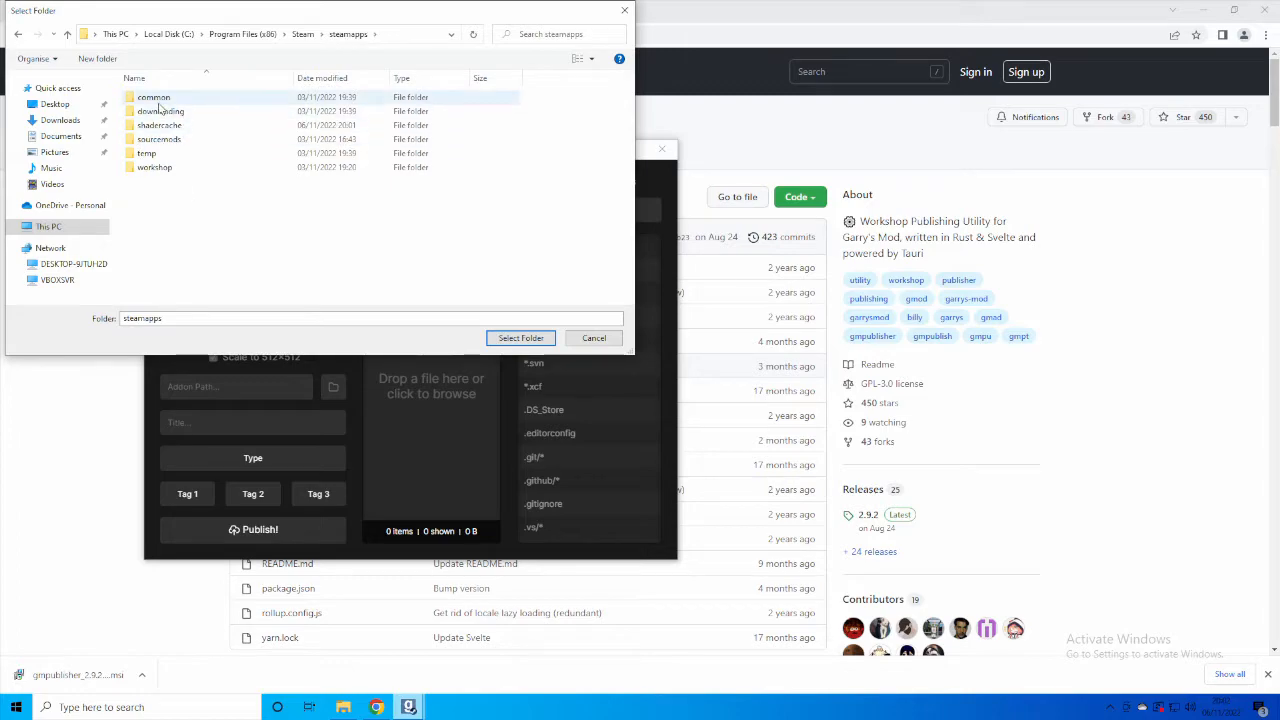
pyautogui.doubleClick(153, 97)
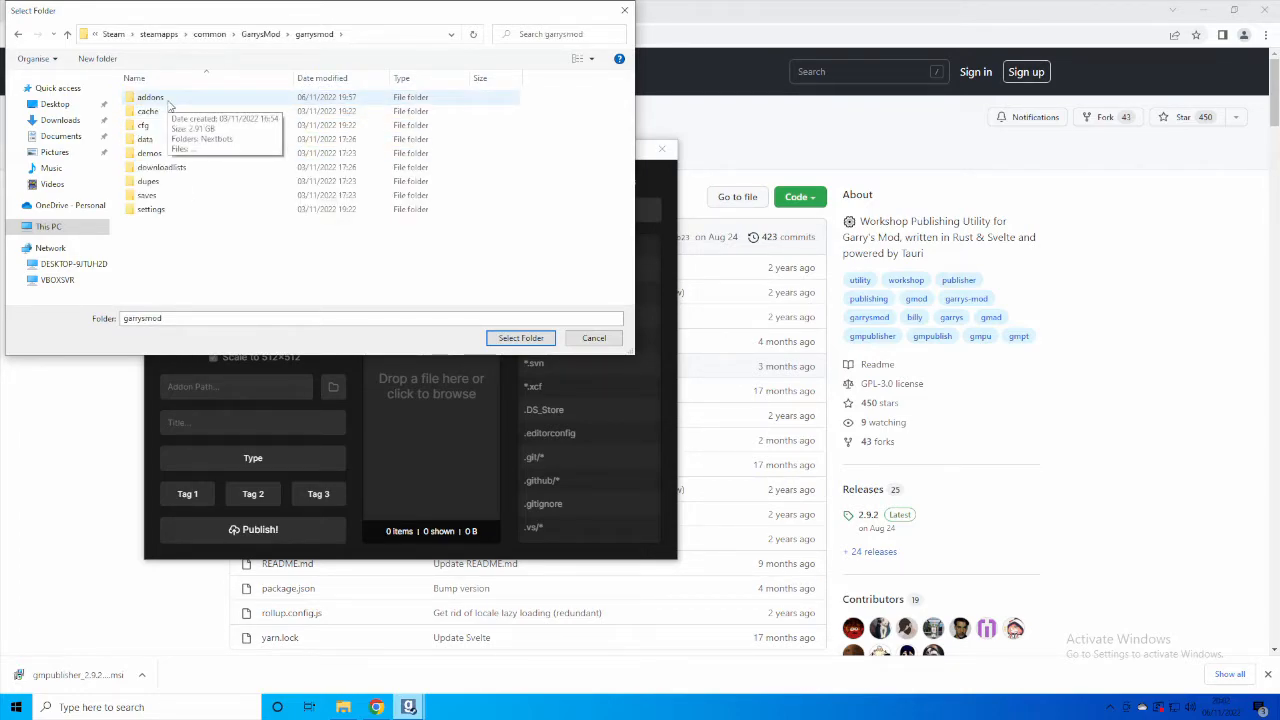
pyautogui.doubleClick(150, 97)
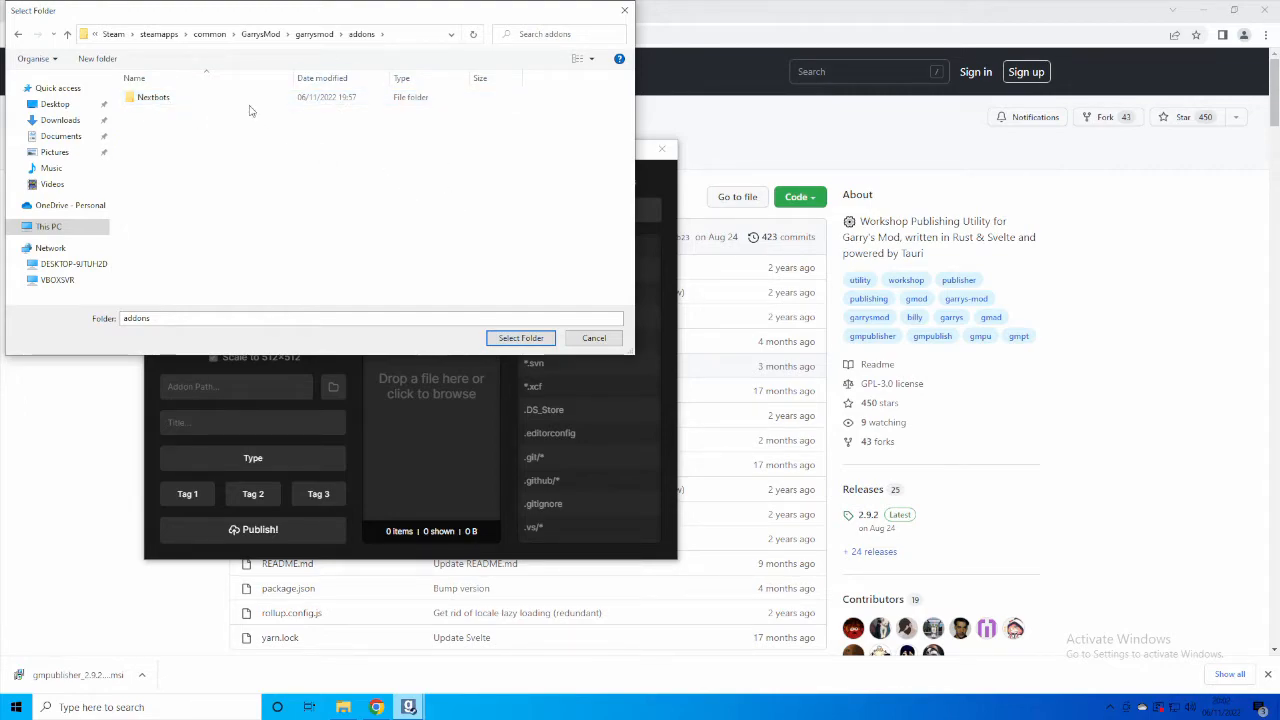
pyautogui.click(155, 97)
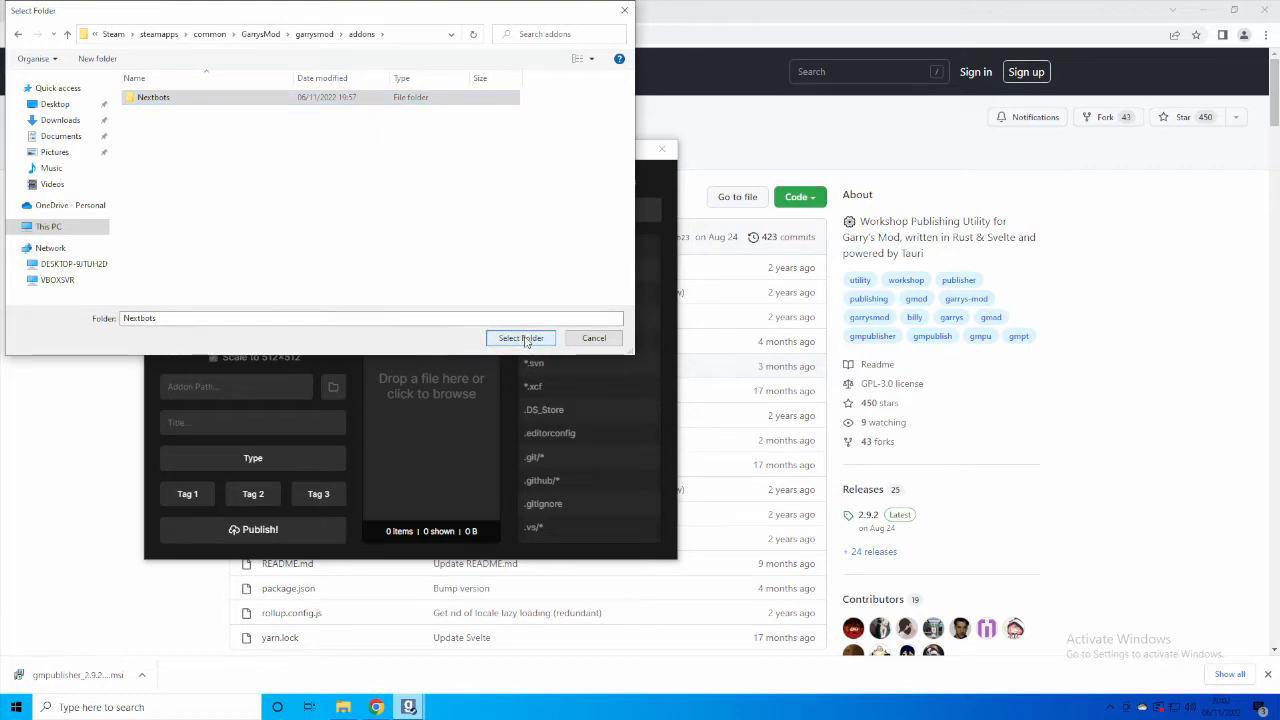
pyautogui.click(520, 337)
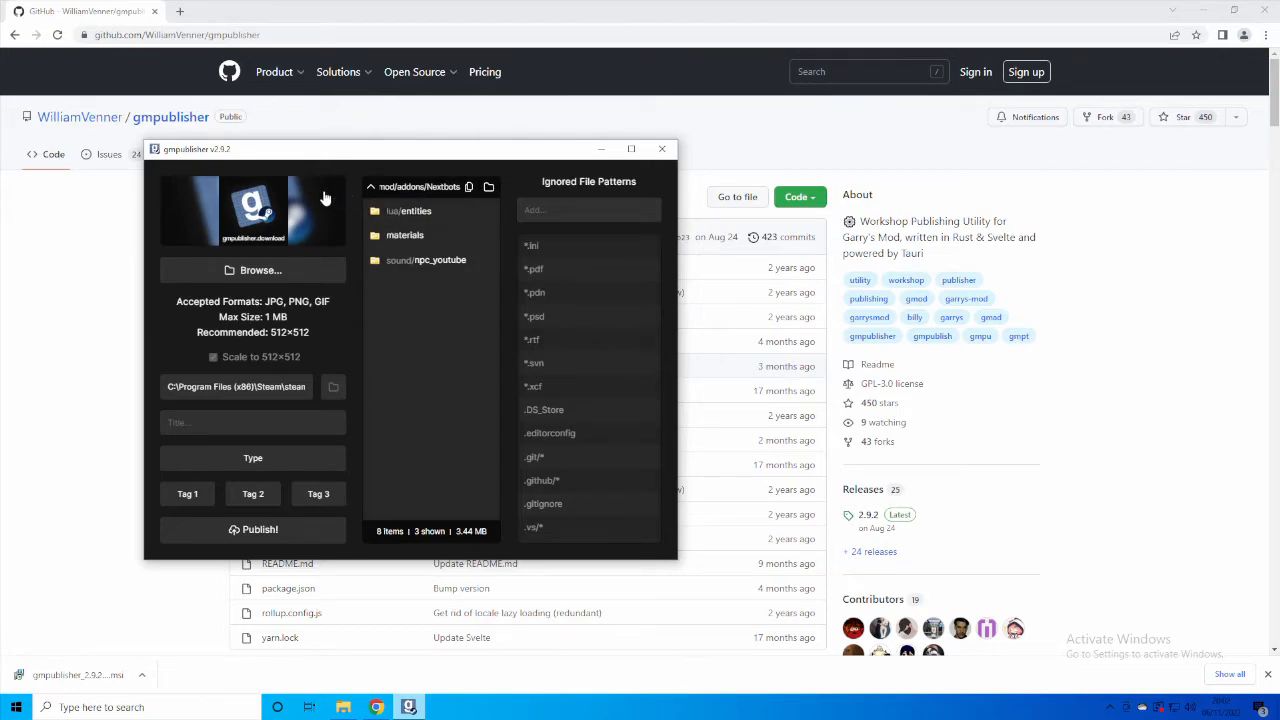
# - Enter 'Youtube video' as the addon title
pyautogui.click(252, 422)
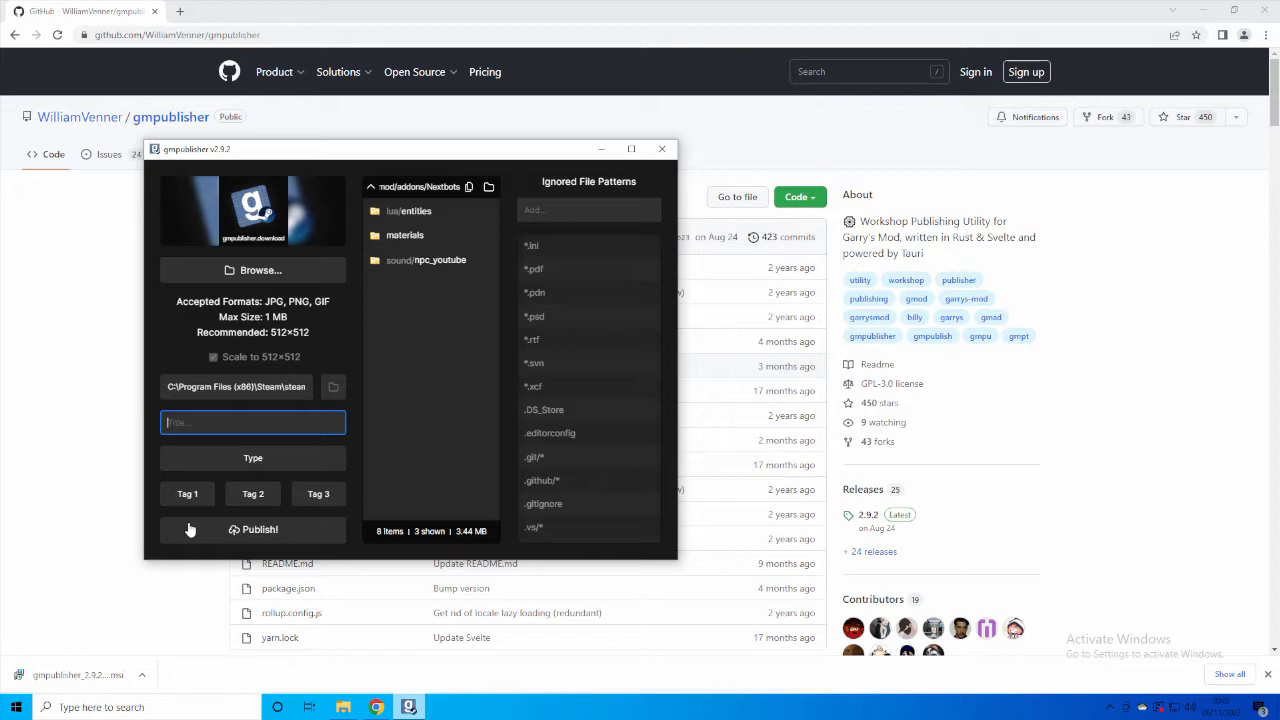
pyautogui.write('Youtube video')
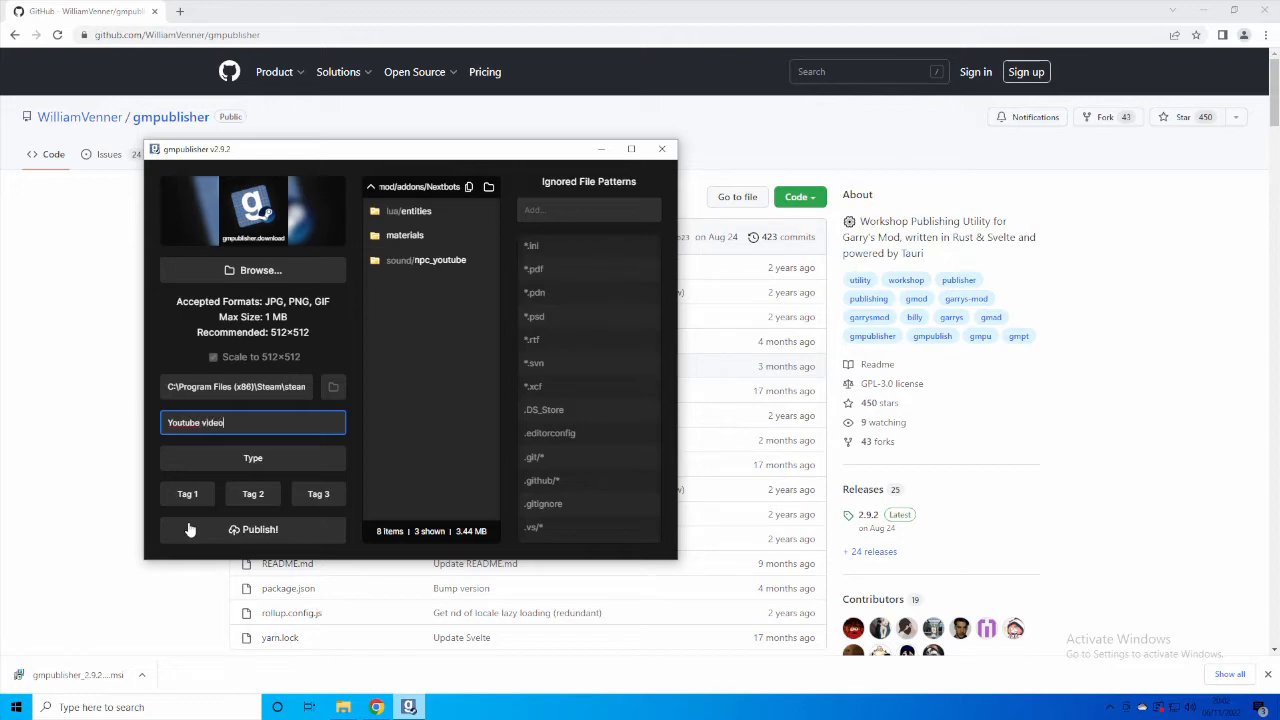
pyautogui.click(253, 458)
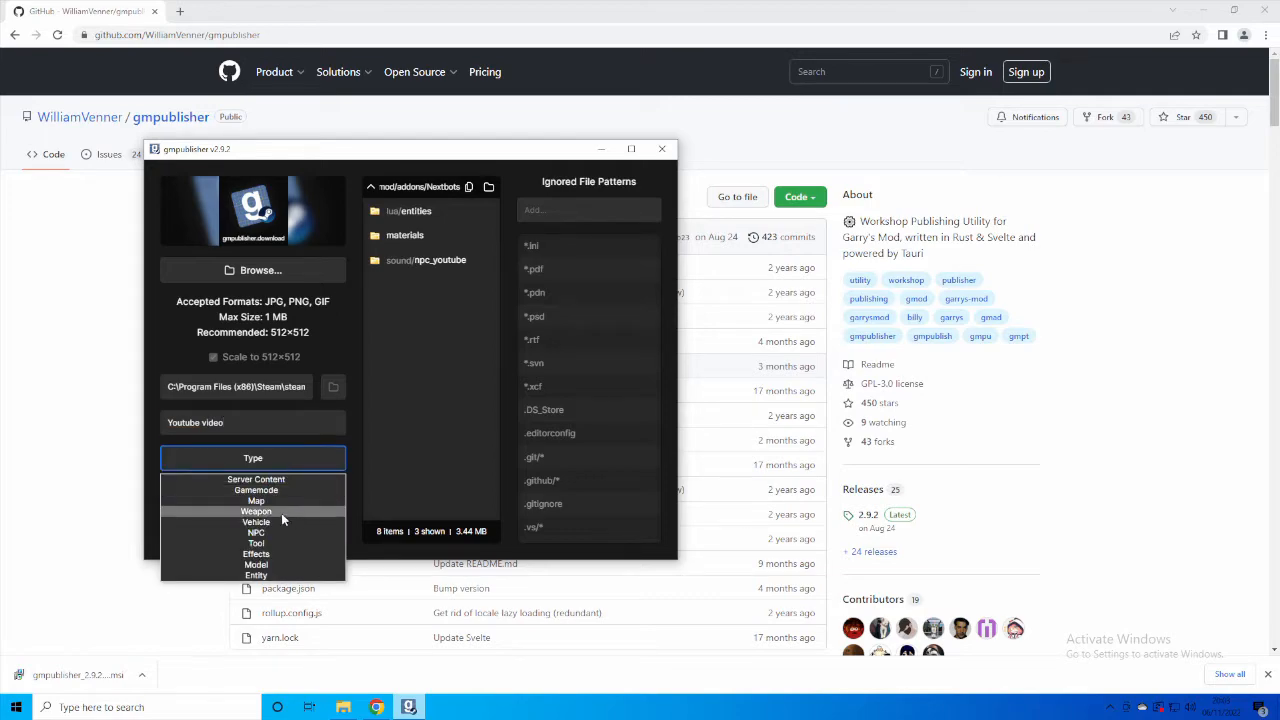
pyautogui.moveTo(262, 543)
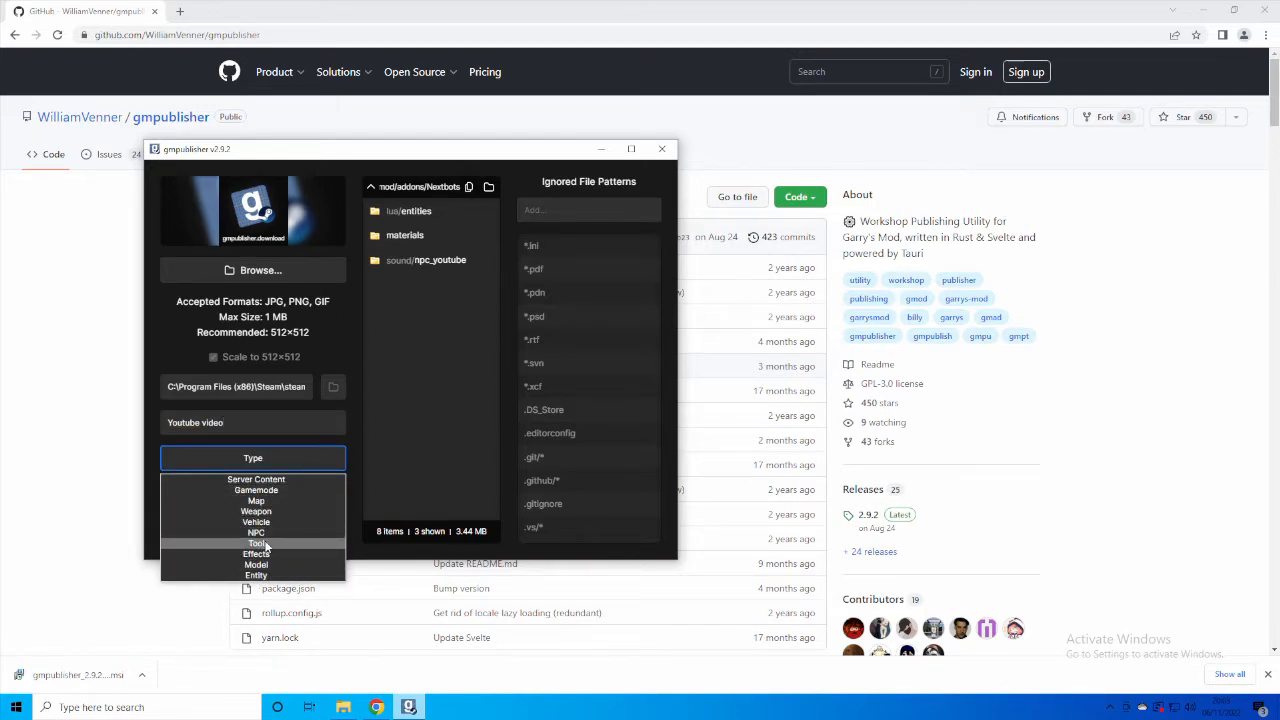
# - Choose NPC as the addon type and Fun as Tag 1
pyautogui.click(255, 532)
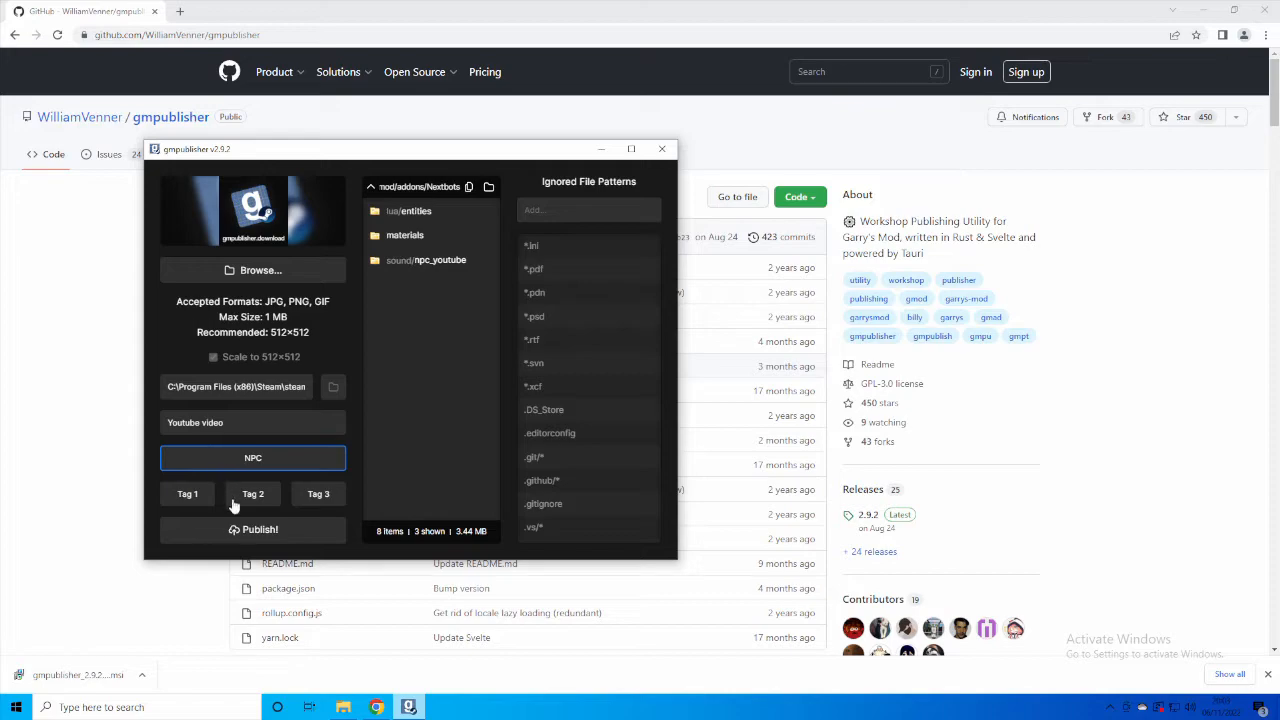
pyautogui.click(187, 494)
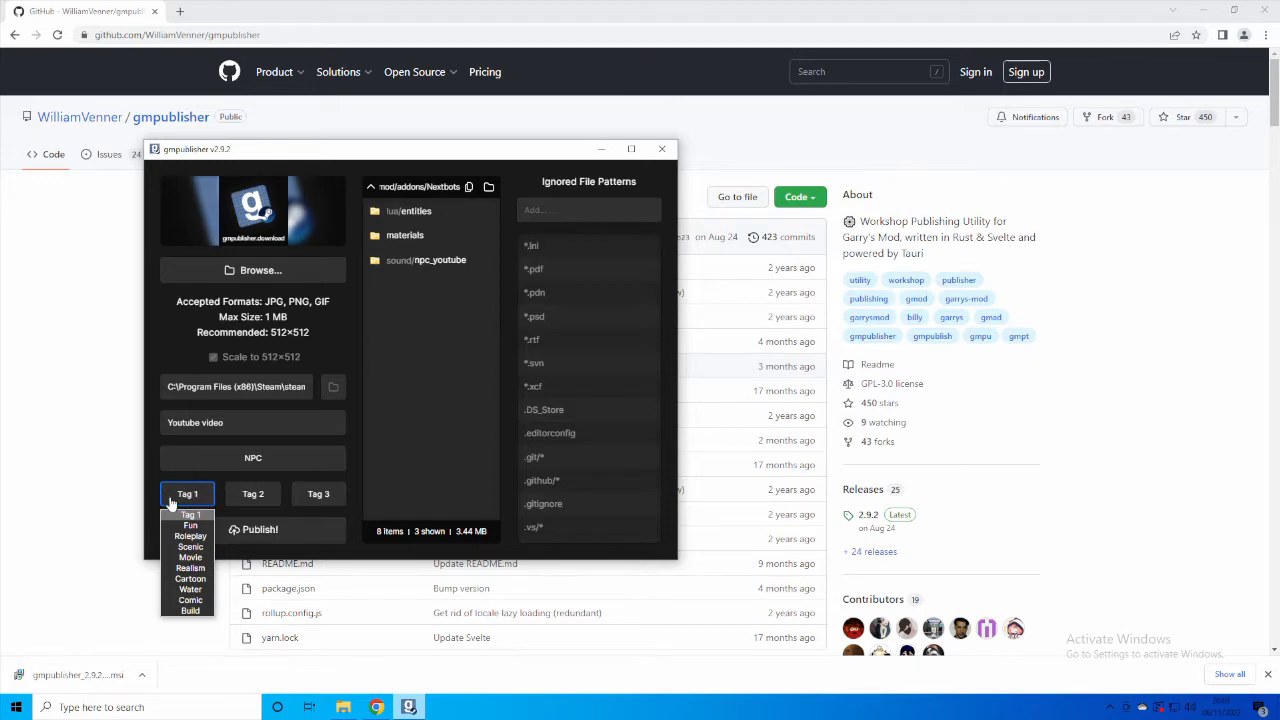
pyautogui.click(190, 525)
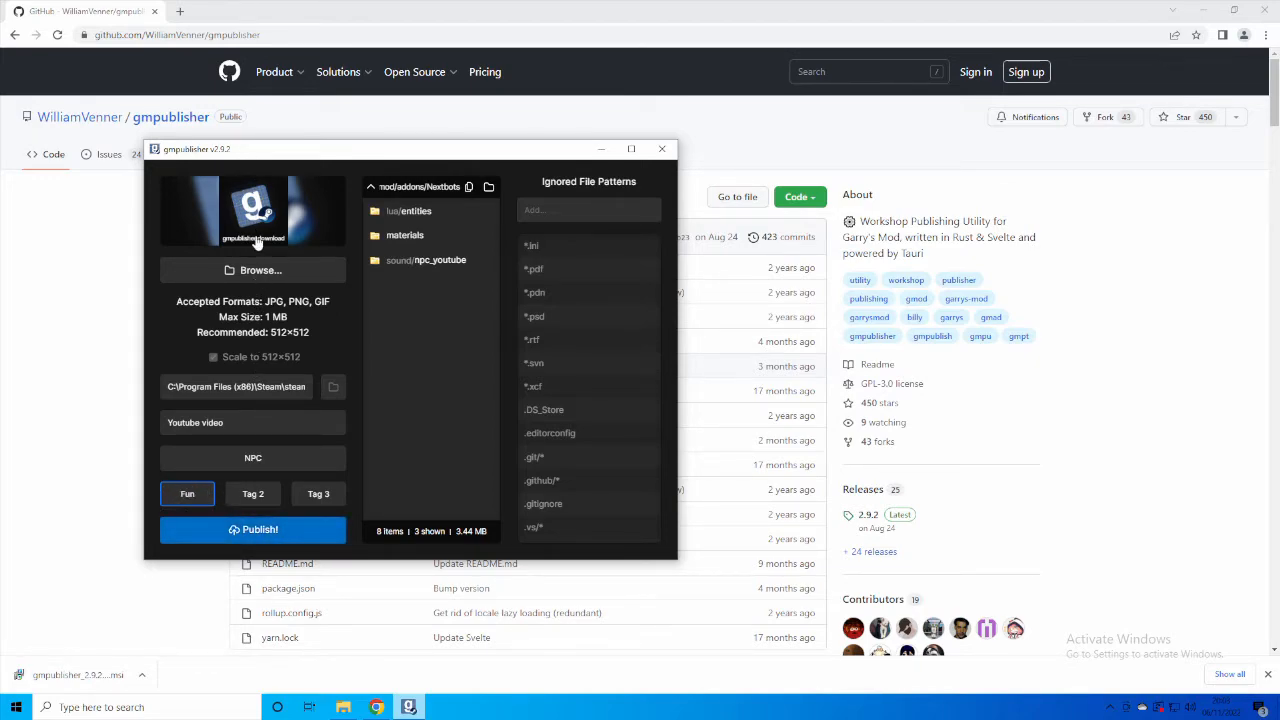
pyautogui.moveTo(270, 250)
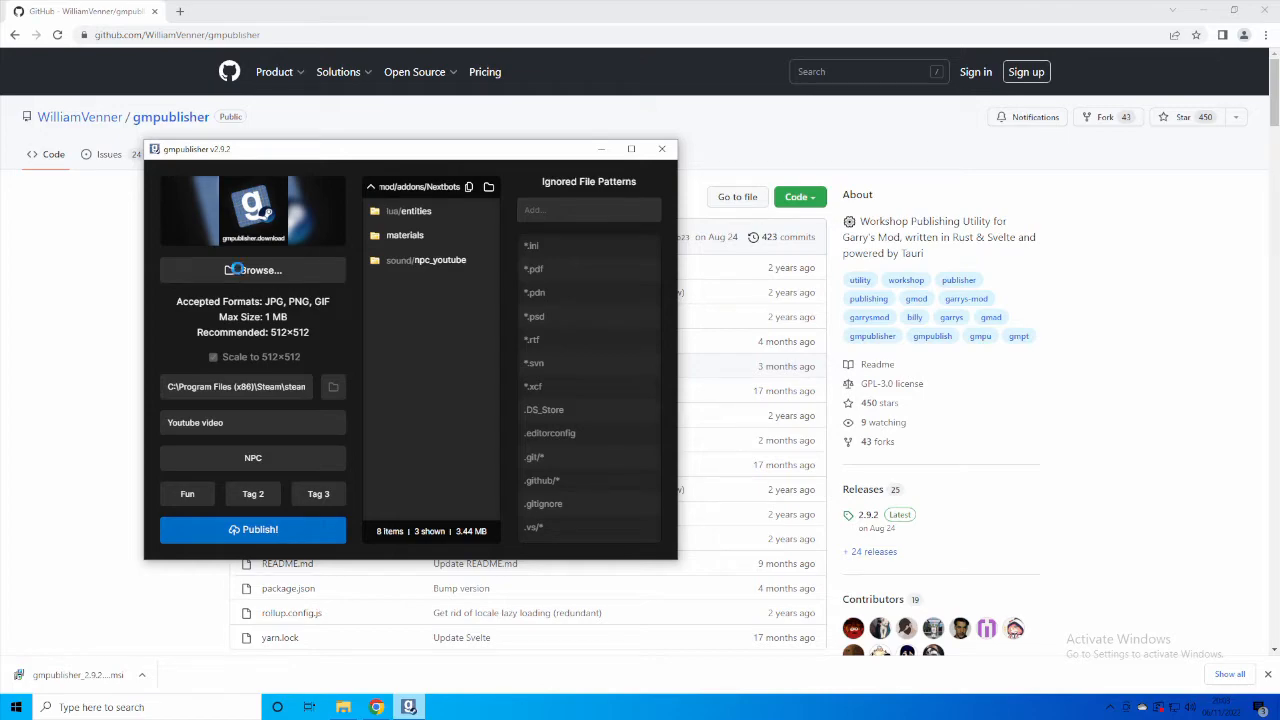
# - Select image.png from Downloads as the addon's icon
pyautogui.click(253, 270)
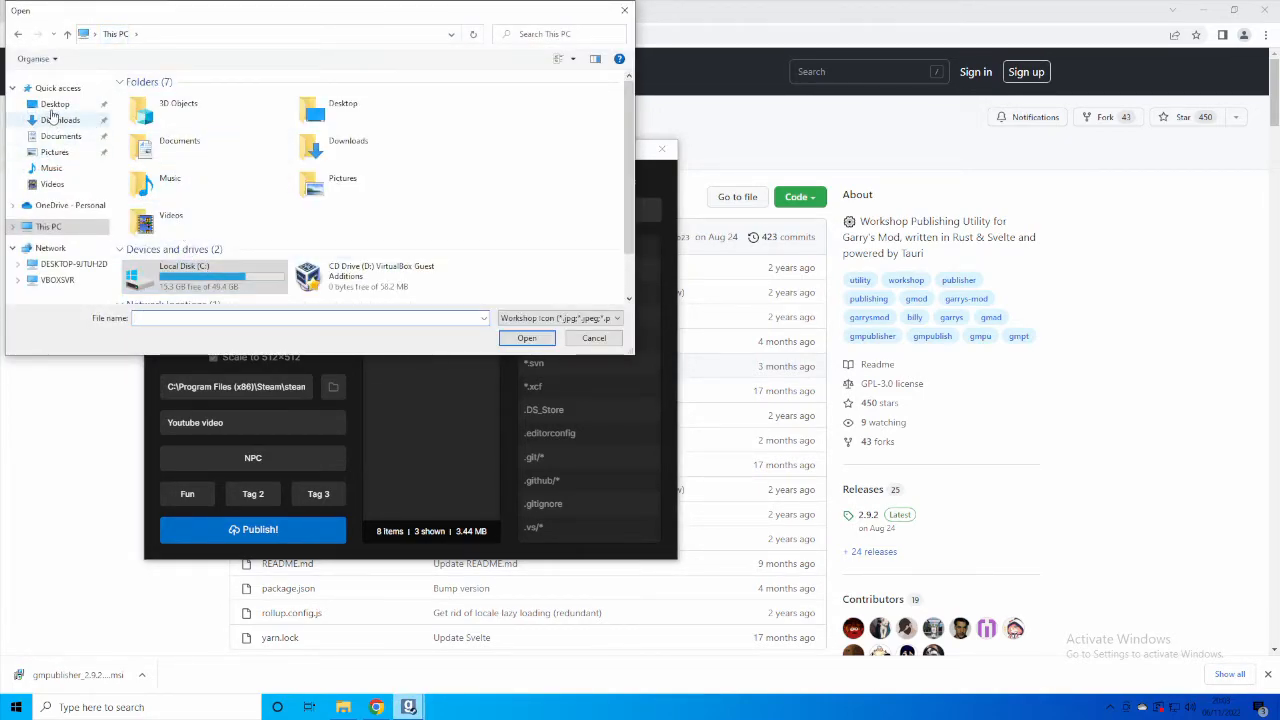
pyautogui.click(60, 120)
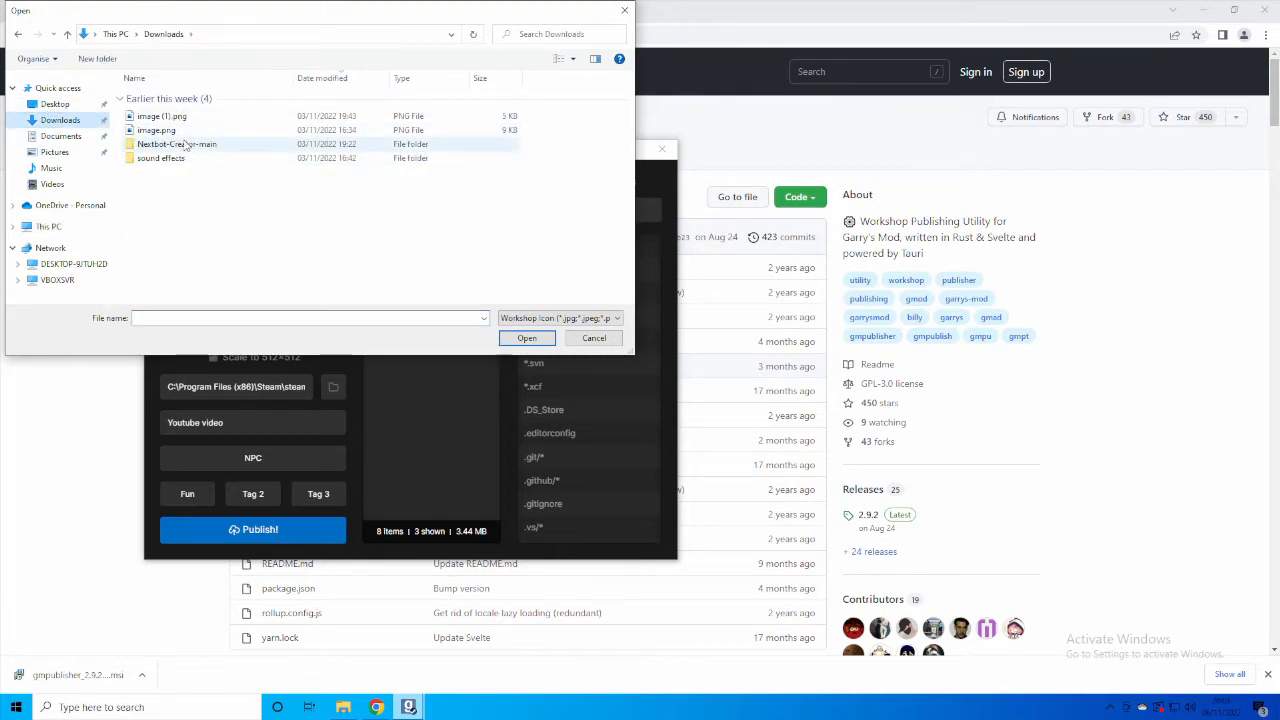
pyautogui.click(156, 130)
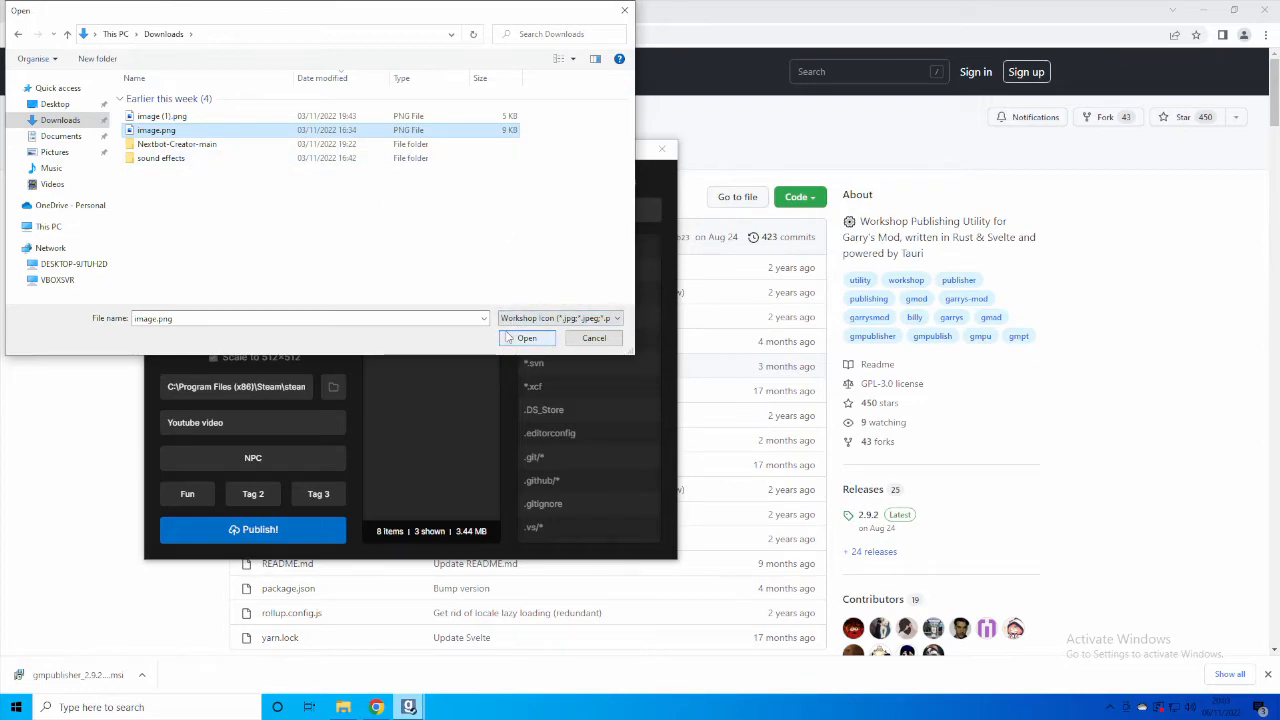
pyautogui.click(526, 337)
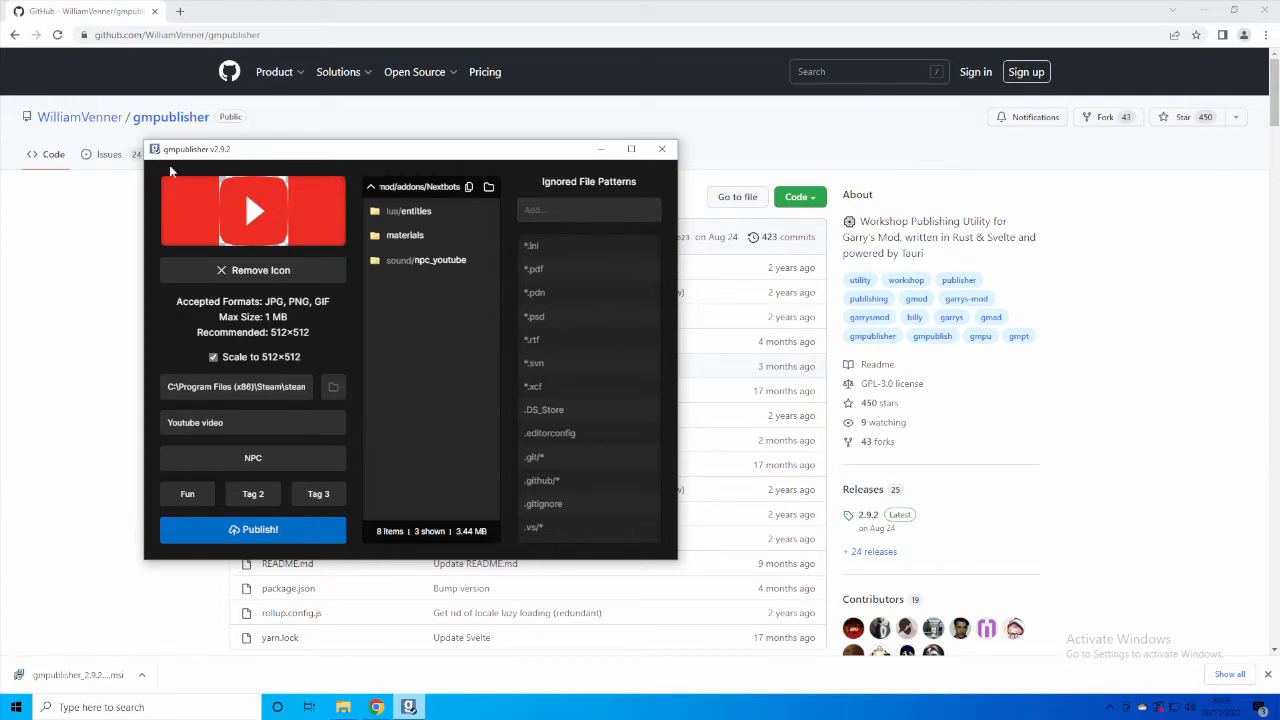
pyautogui.moveTo(718, 687)
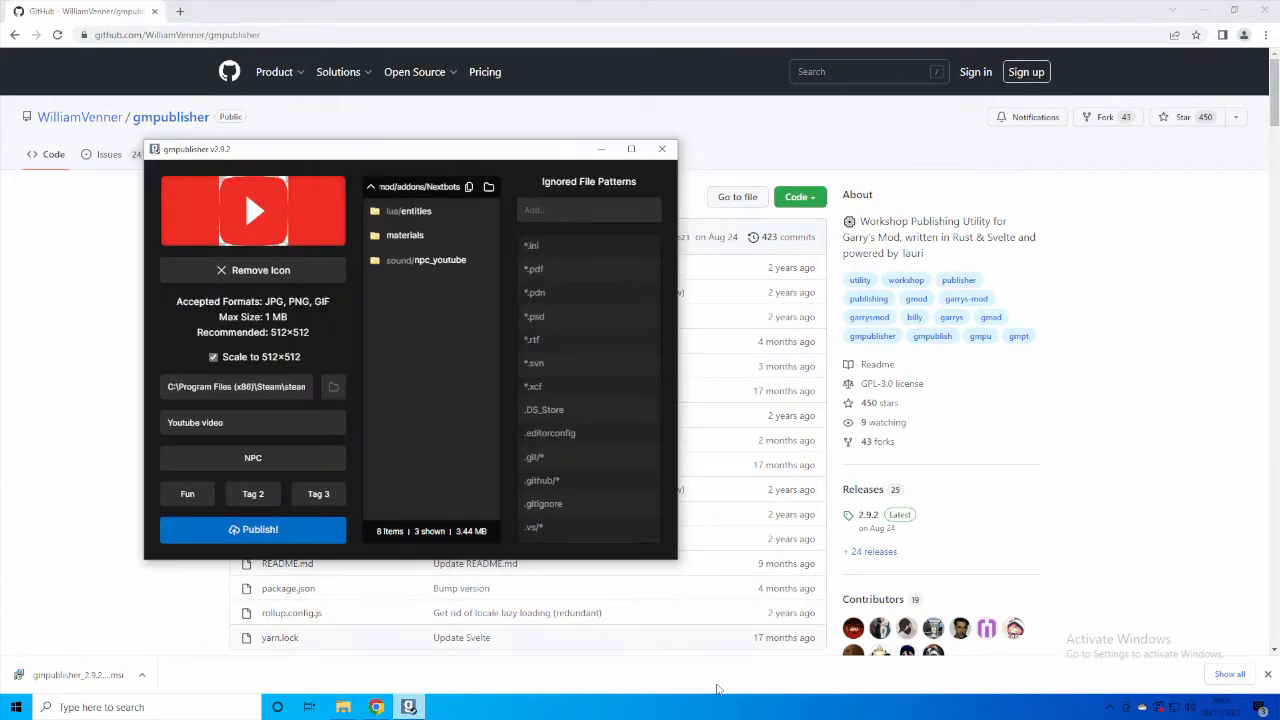
# - Publish the addon, scroll its Workshop page, and view the visibility options
pyautogui.click(253, 530)
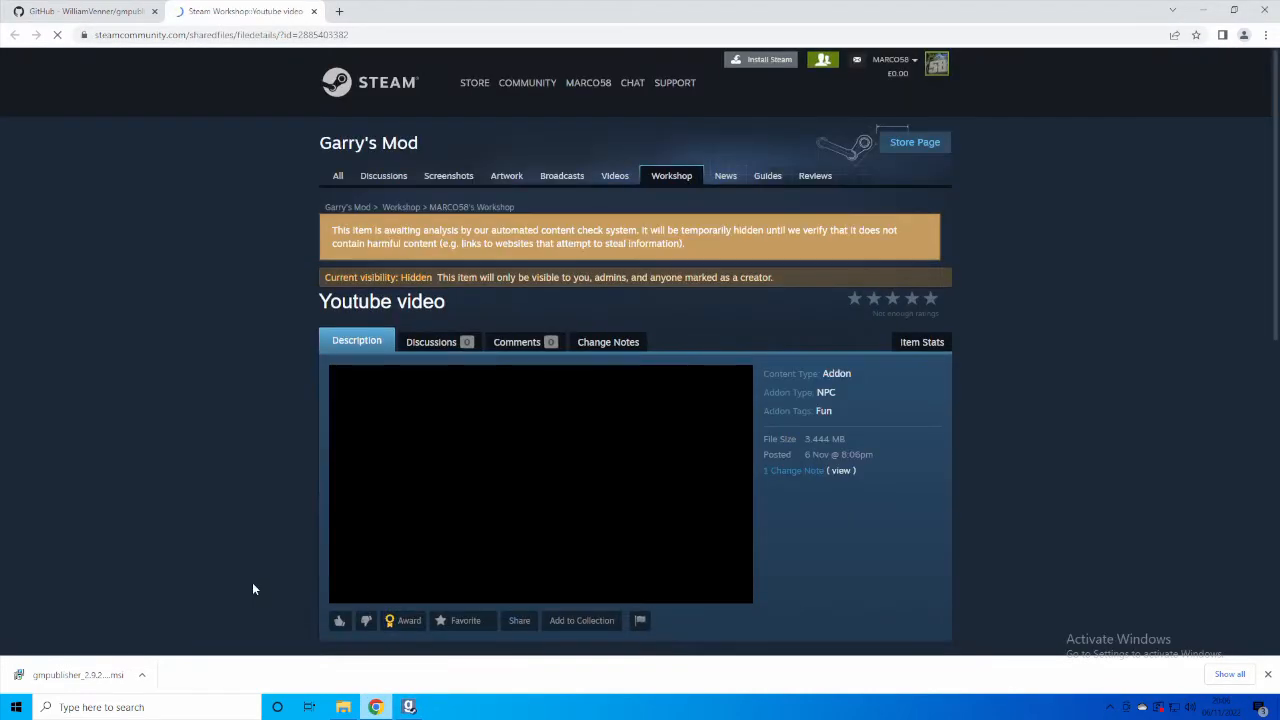
pyautogui.scroll(-3)
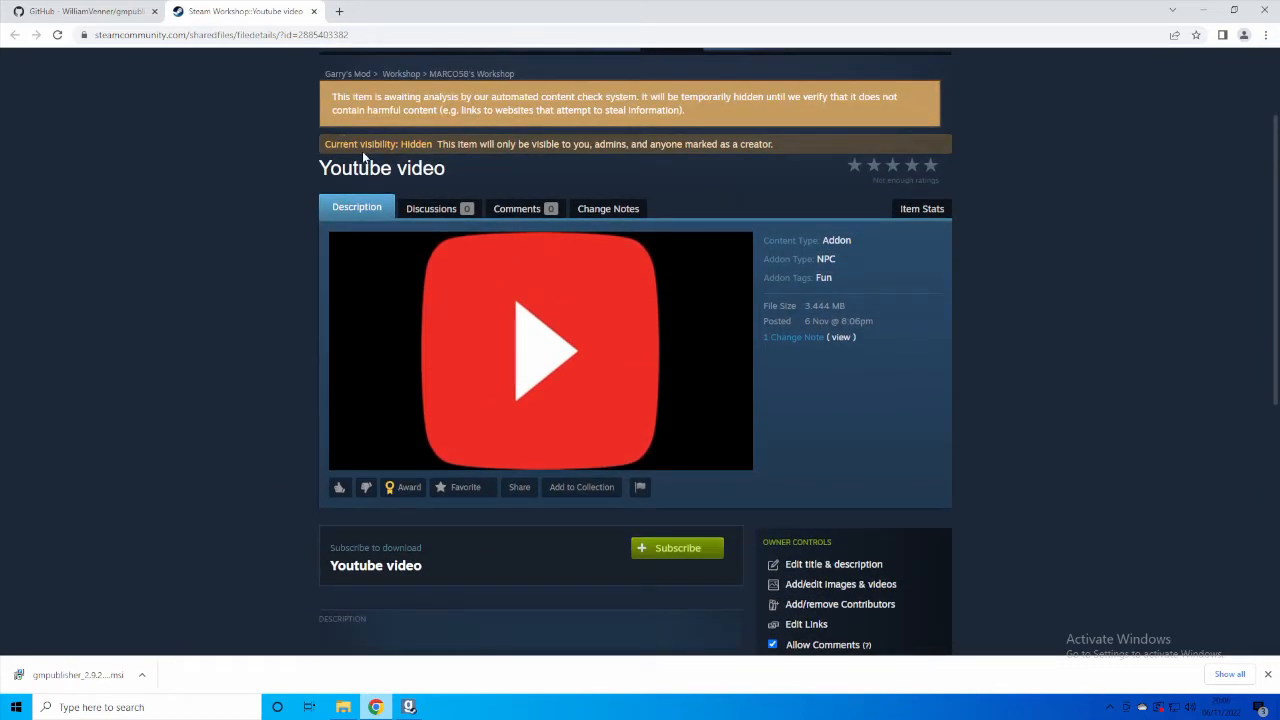
pyautogui.moveTo(178, 484)
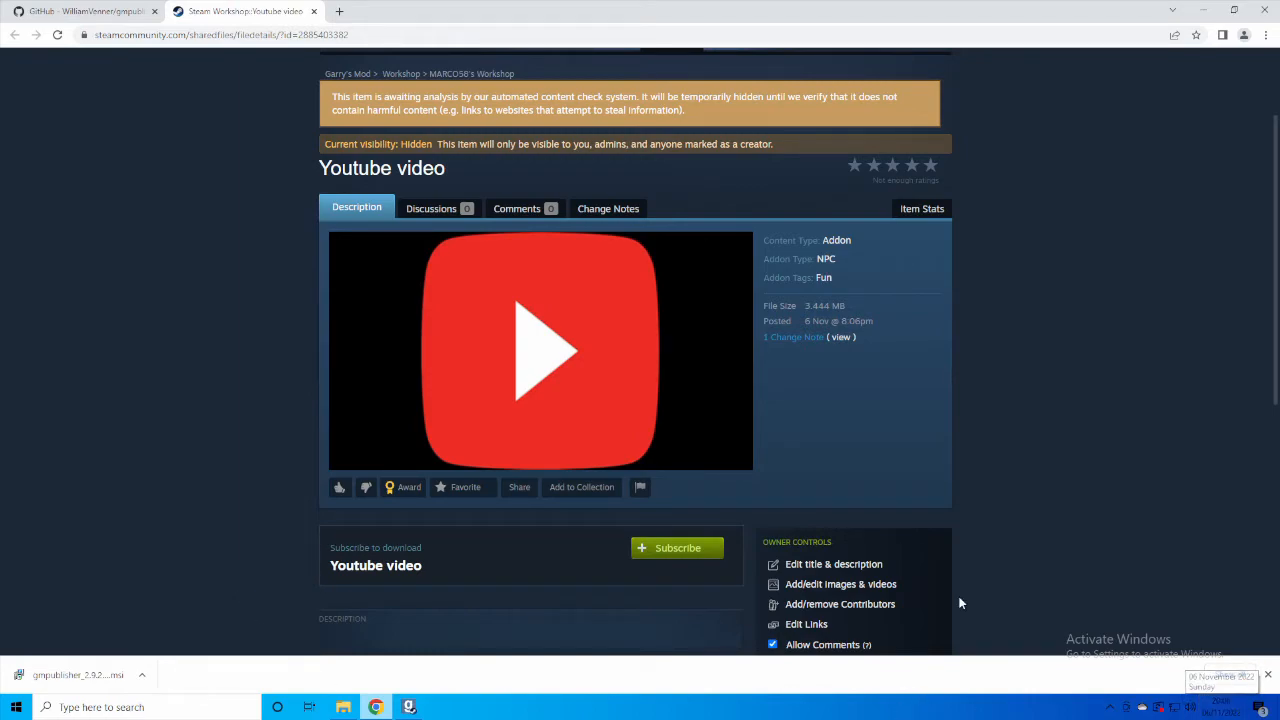
pyautogui.scroll(-3)
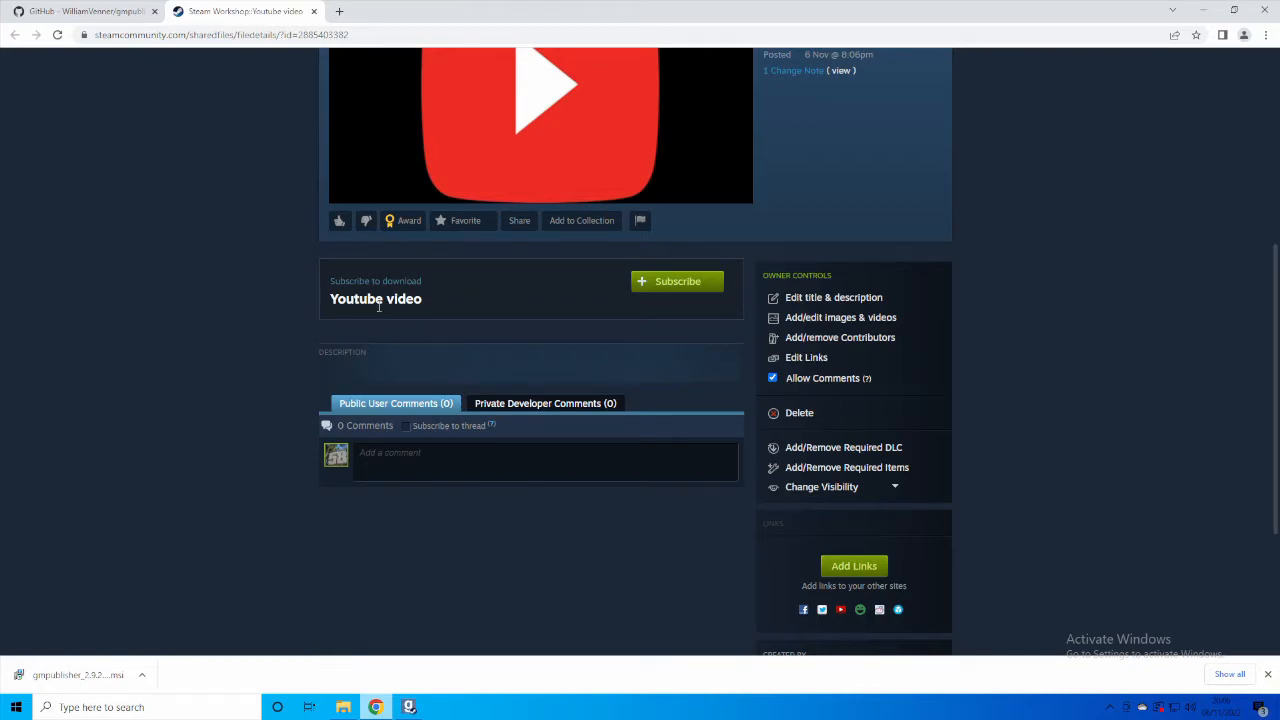
pyautogui.moveTo(390, 336)
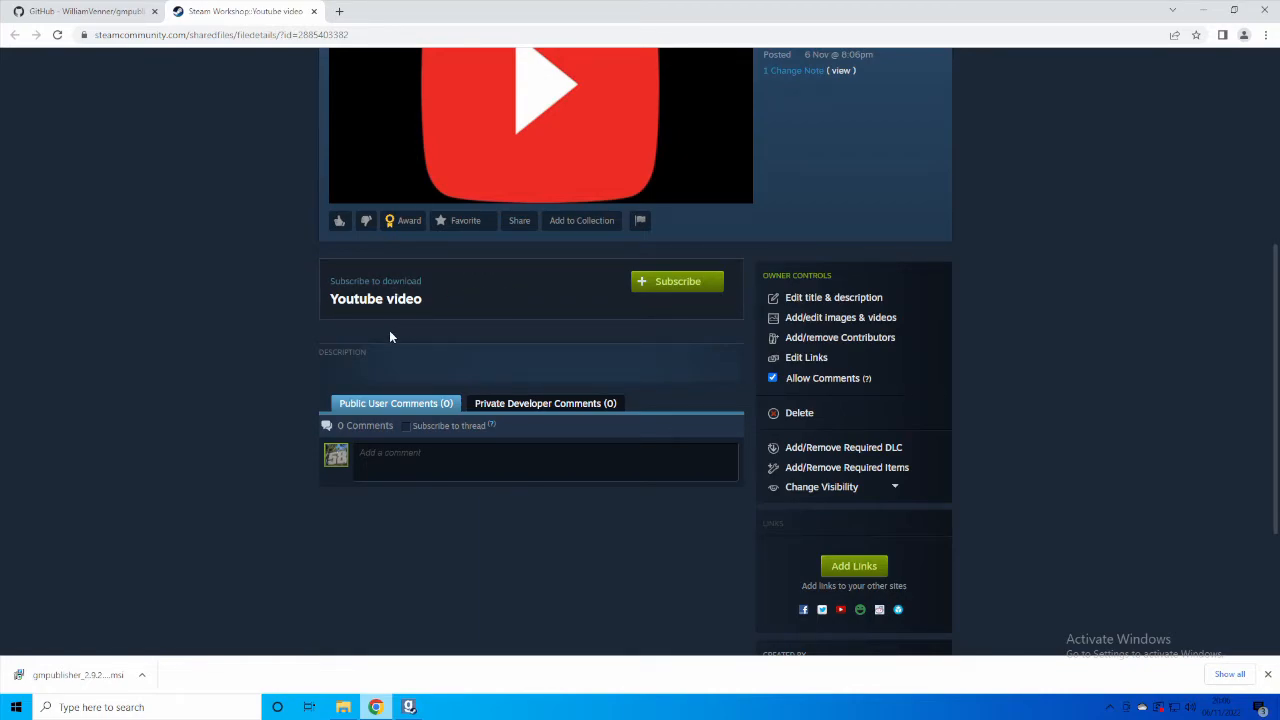
pyautogui.moveTo(235, 469)
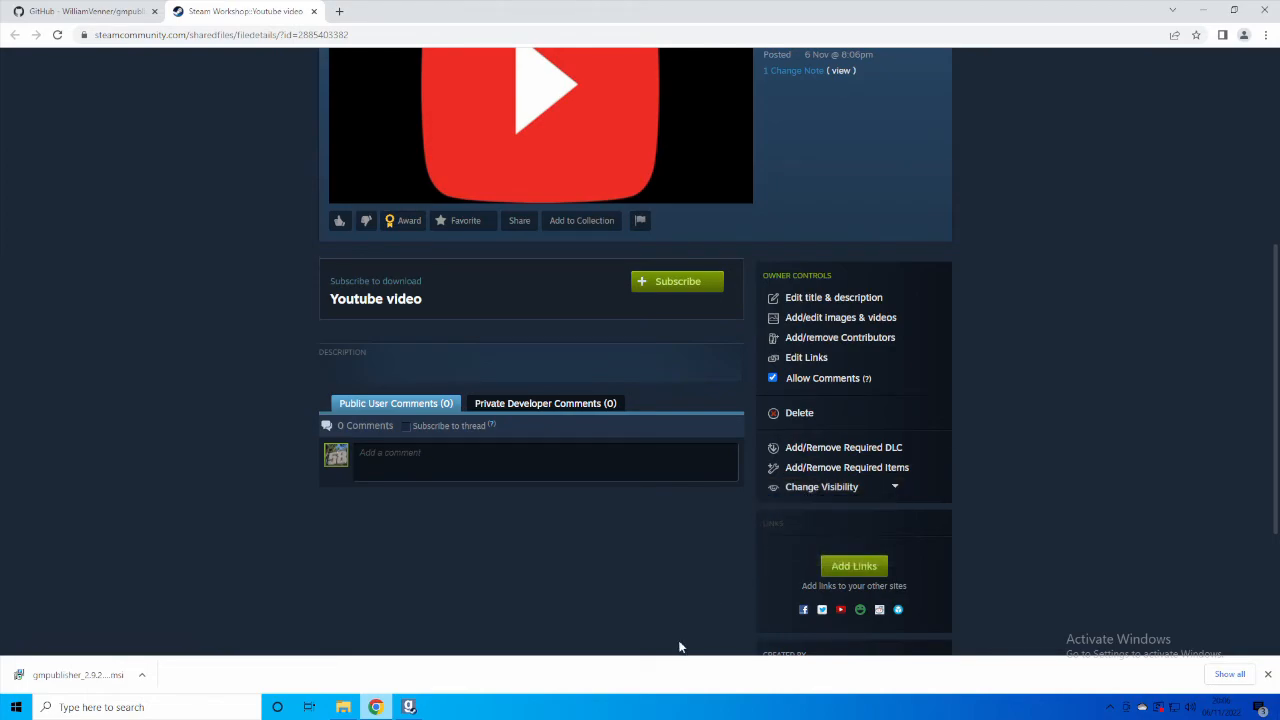
pyautogui.click(832, 487)
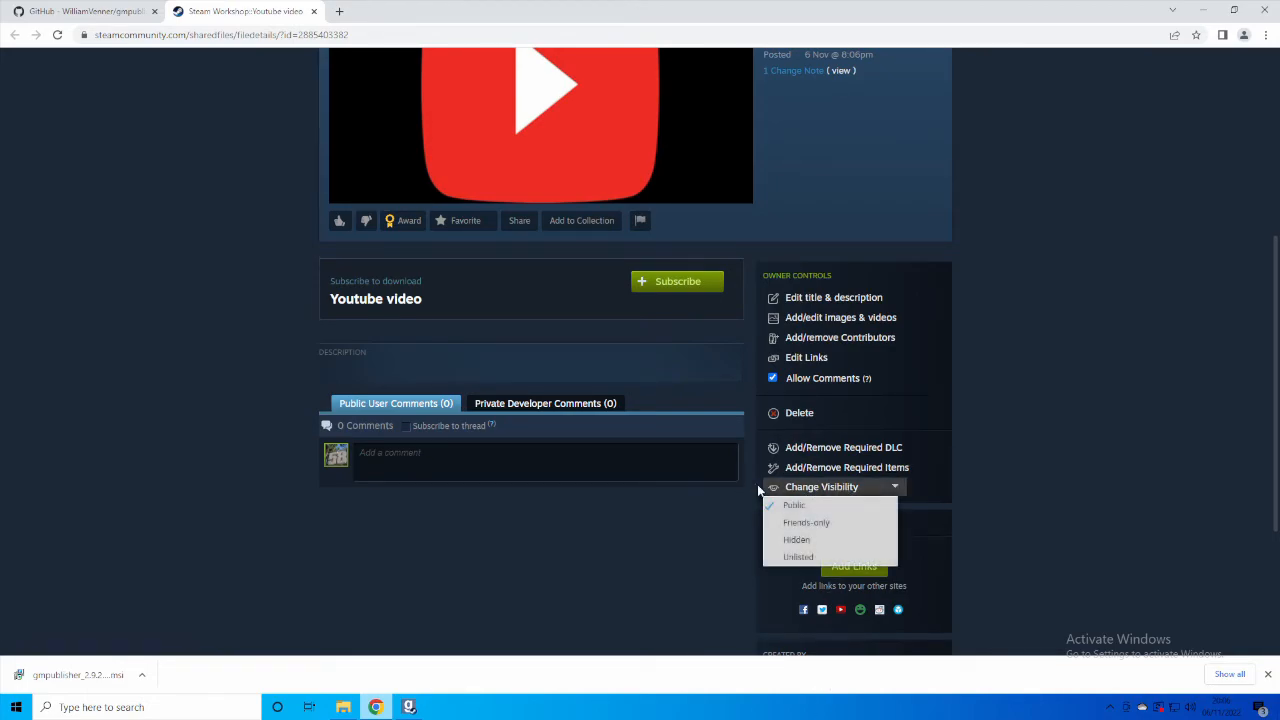
pyautogui.moveTo(563, 586)
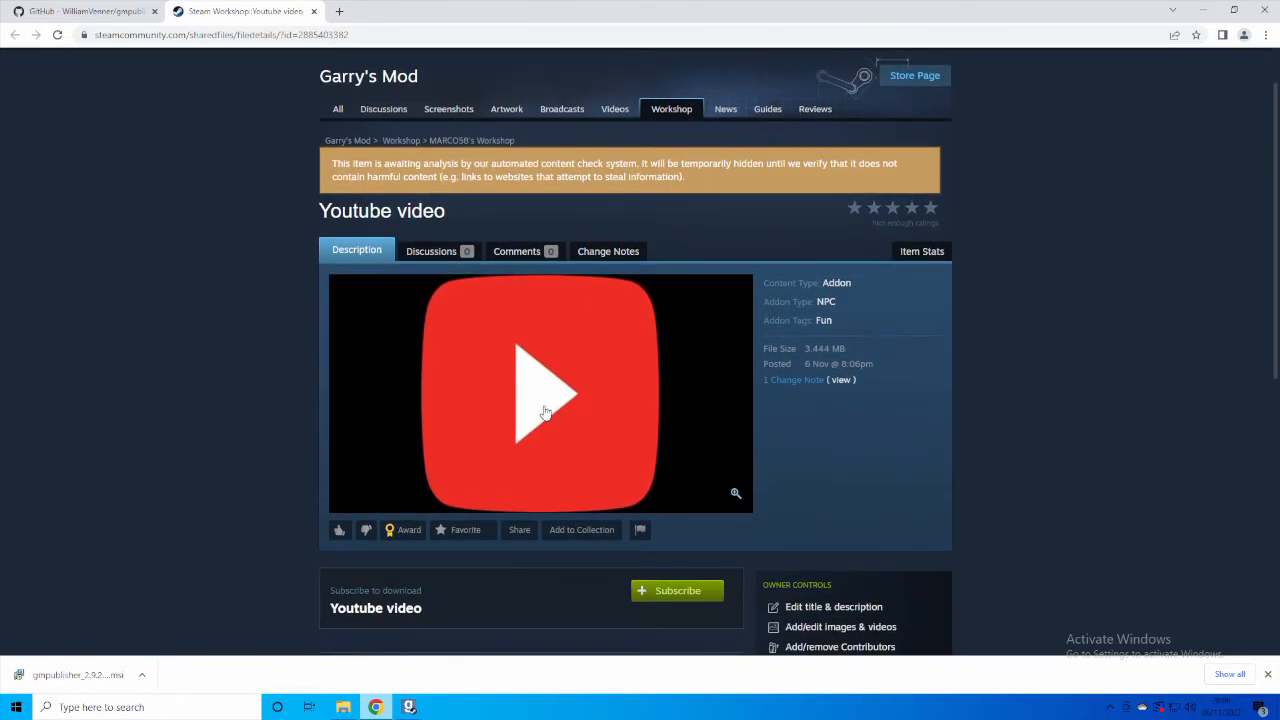
# - Browse through the Steam folders and pick Nextbots as the addon path again
pyautogui.scroll(-3)
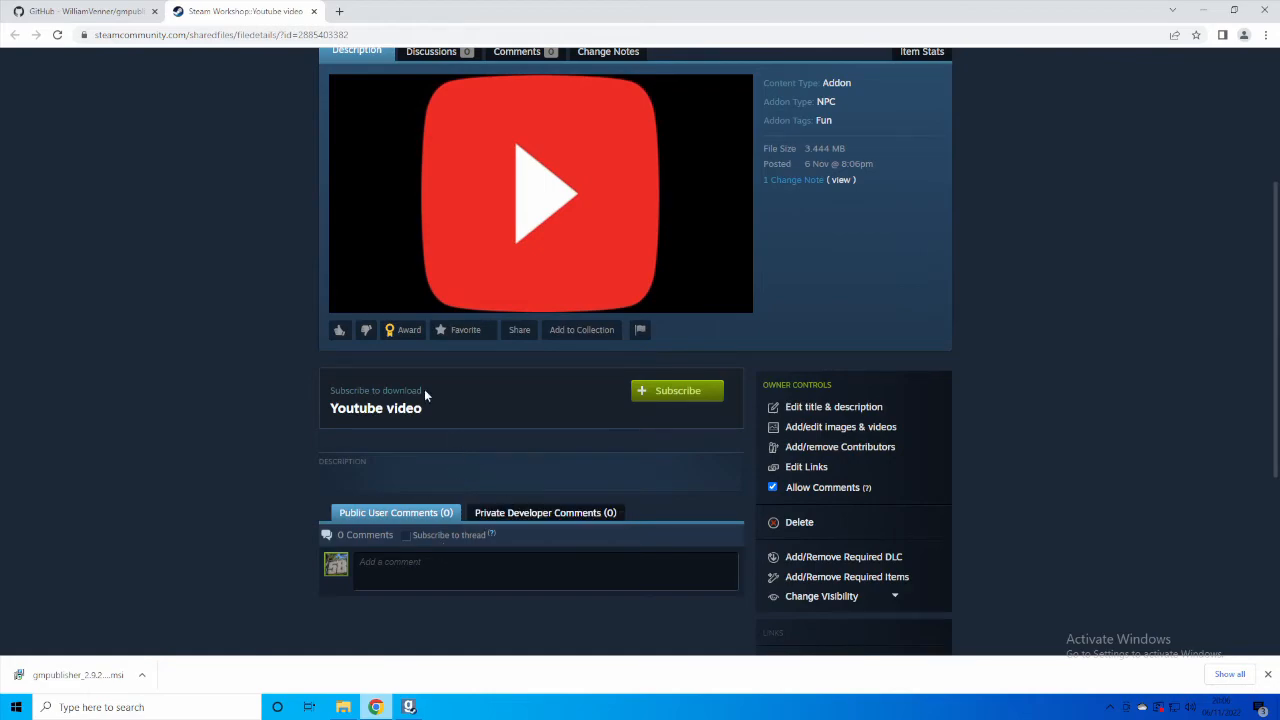
pyautogui.moveTo(478, 669)
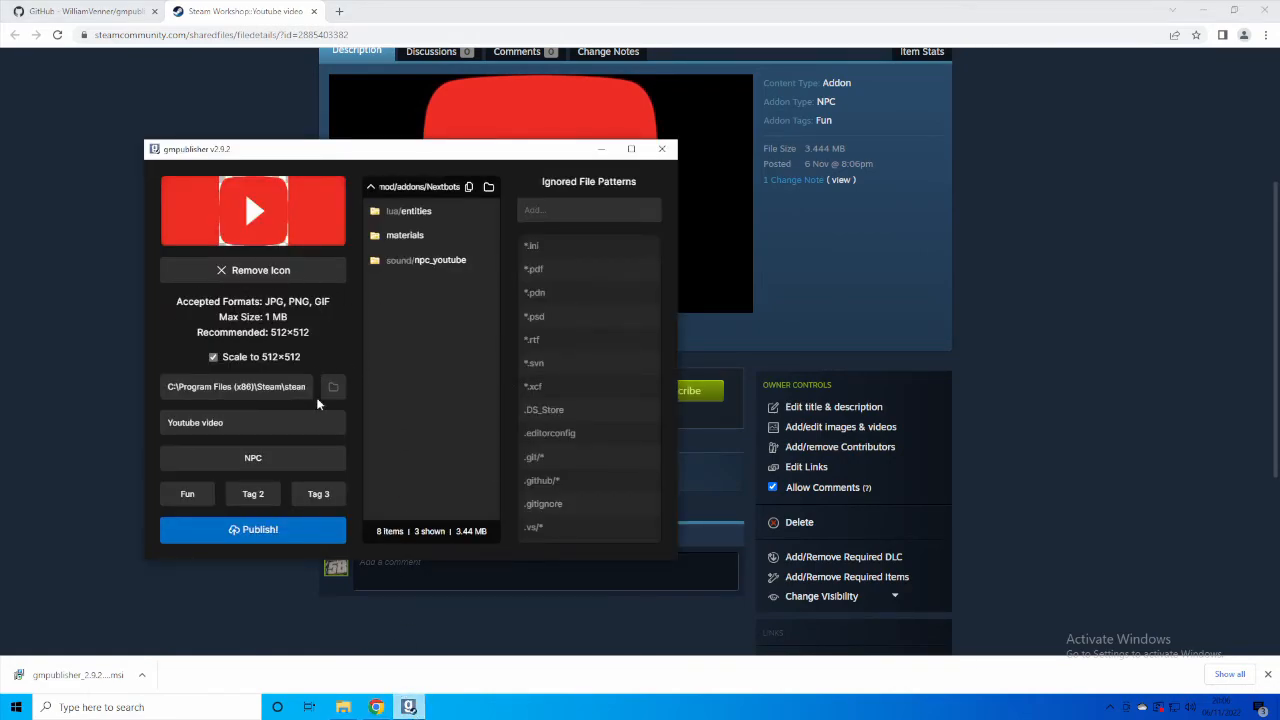
pyautogui.click(332, 386)
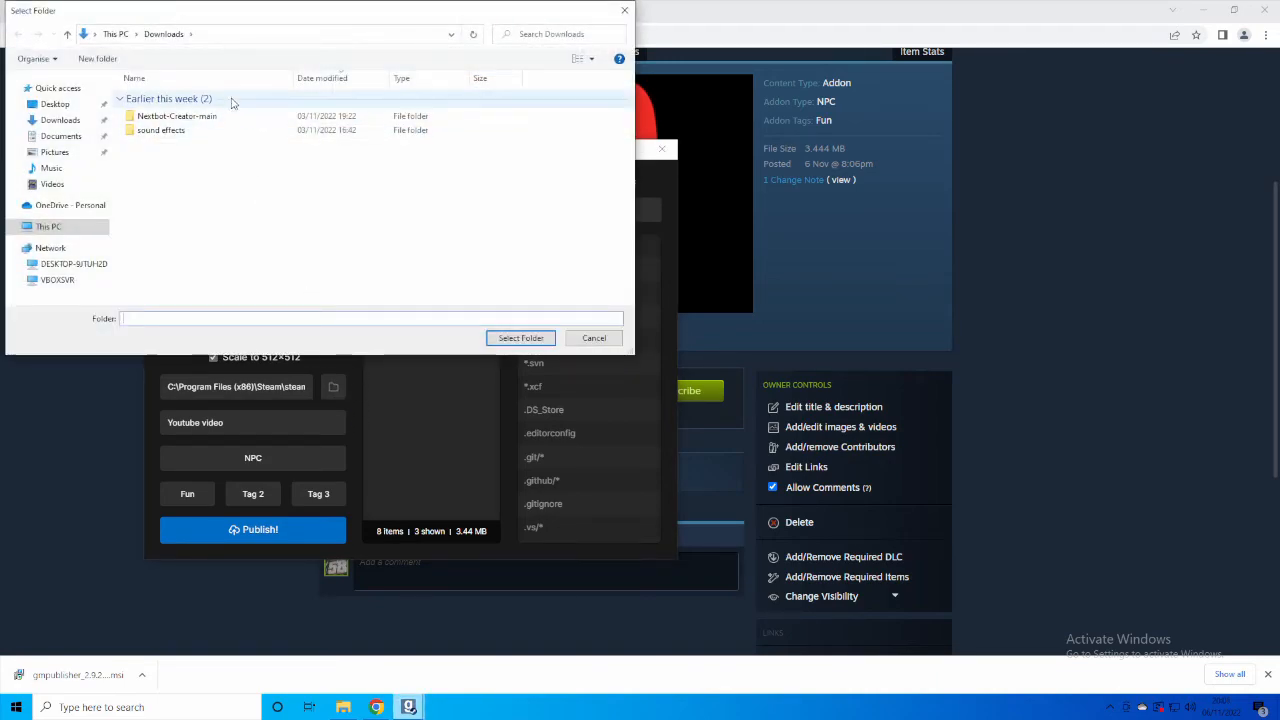
pyautogui.click(57, 226)
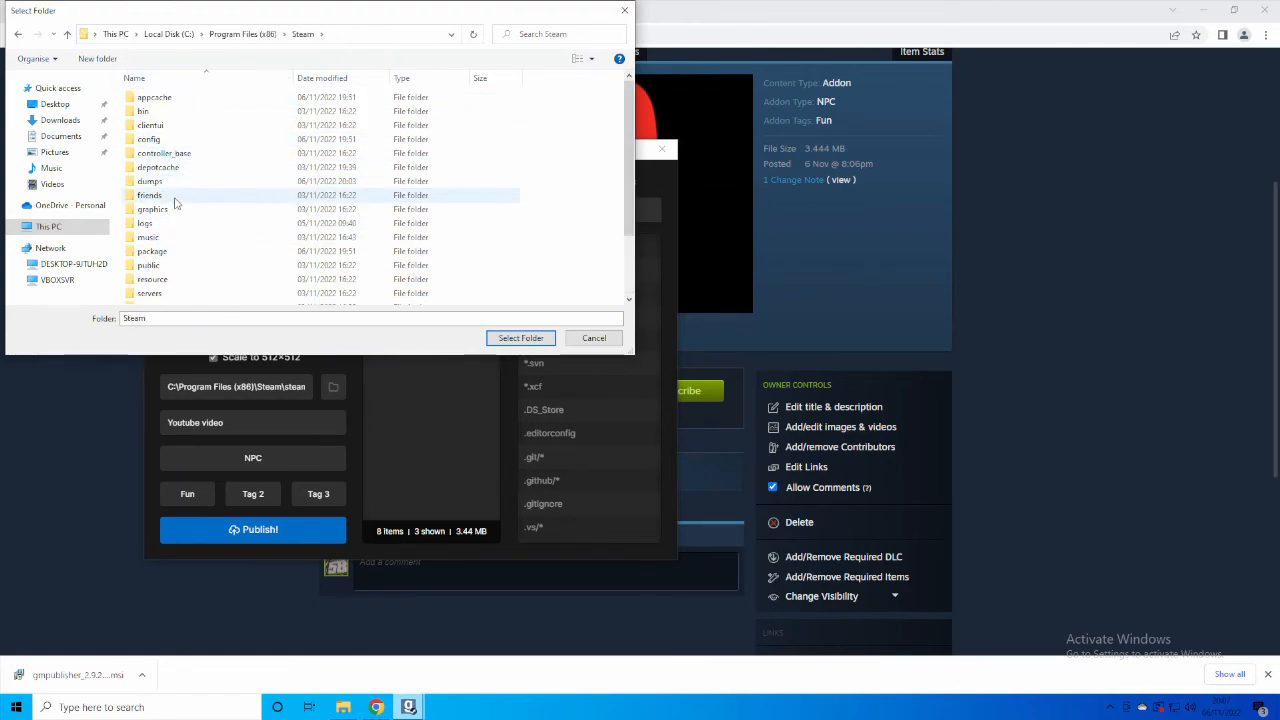
pyautogui.click(156, 241)
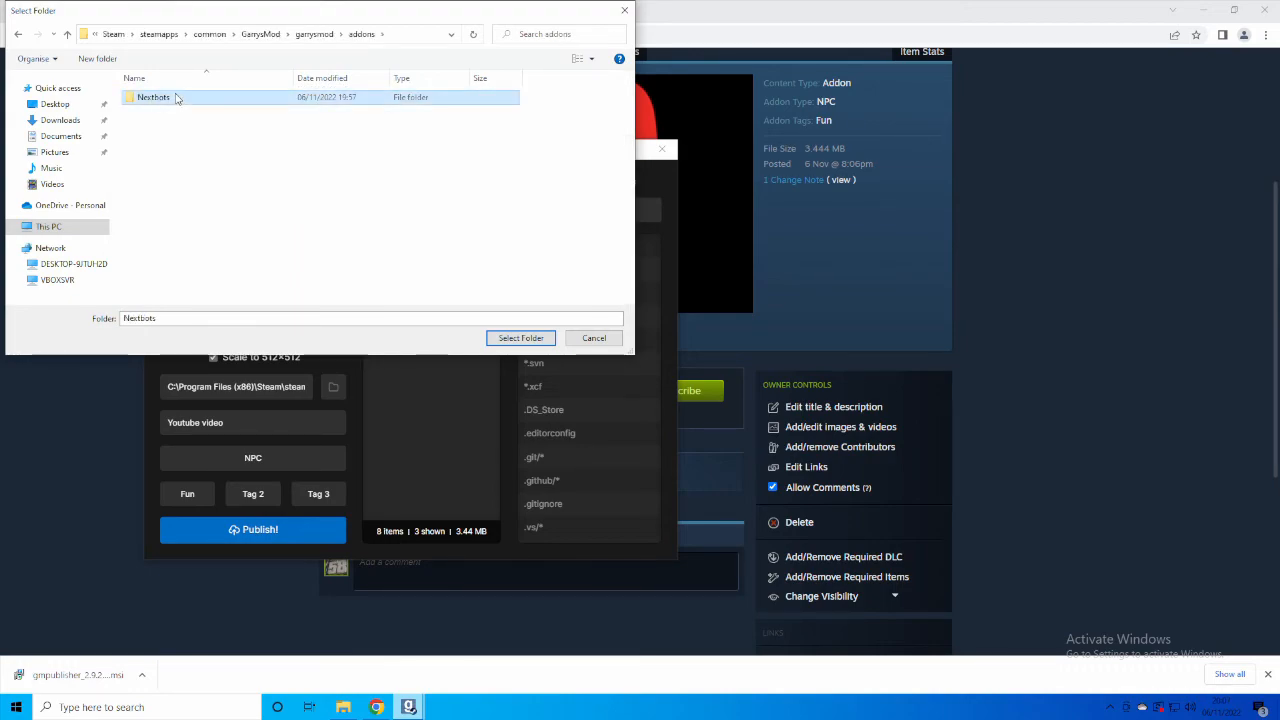
pyautogui.click(520, 337)
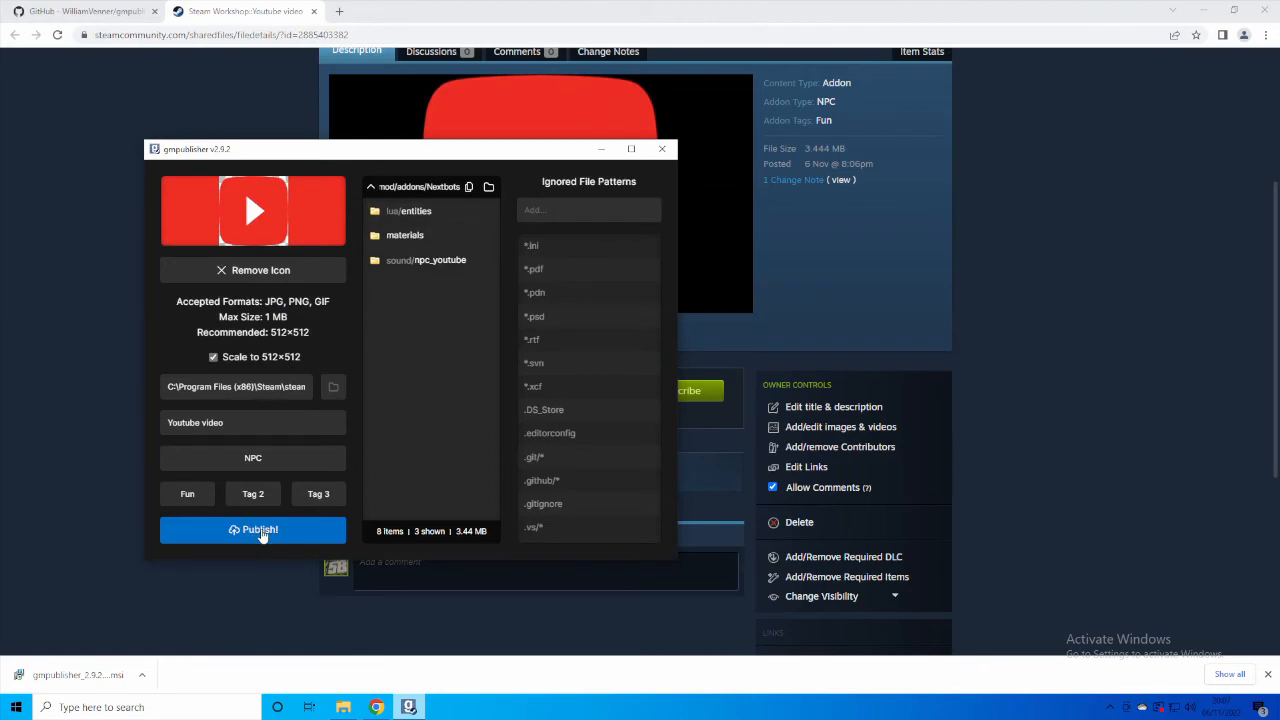
# - Republish 'Youtube video' and review the new hidden Workshop page showing NPC type and Fun tag
pyautogui.click(253, 529)
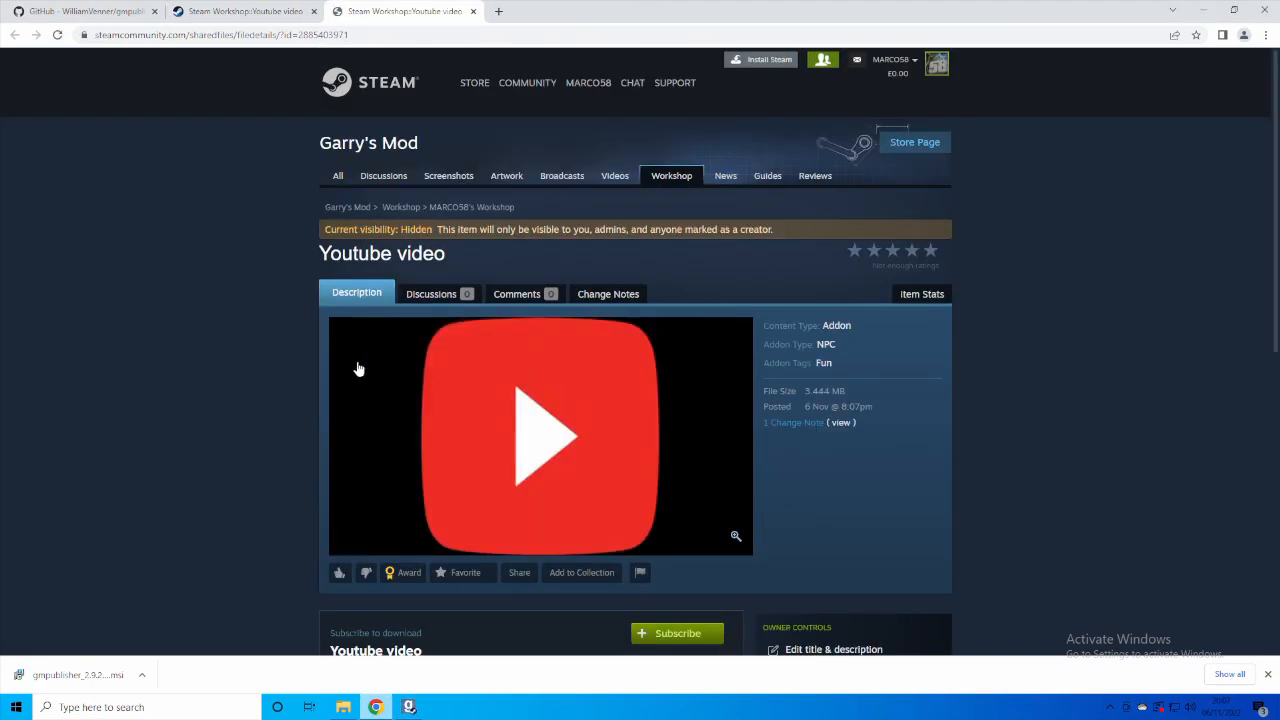
pyautogui.scroll(-3)
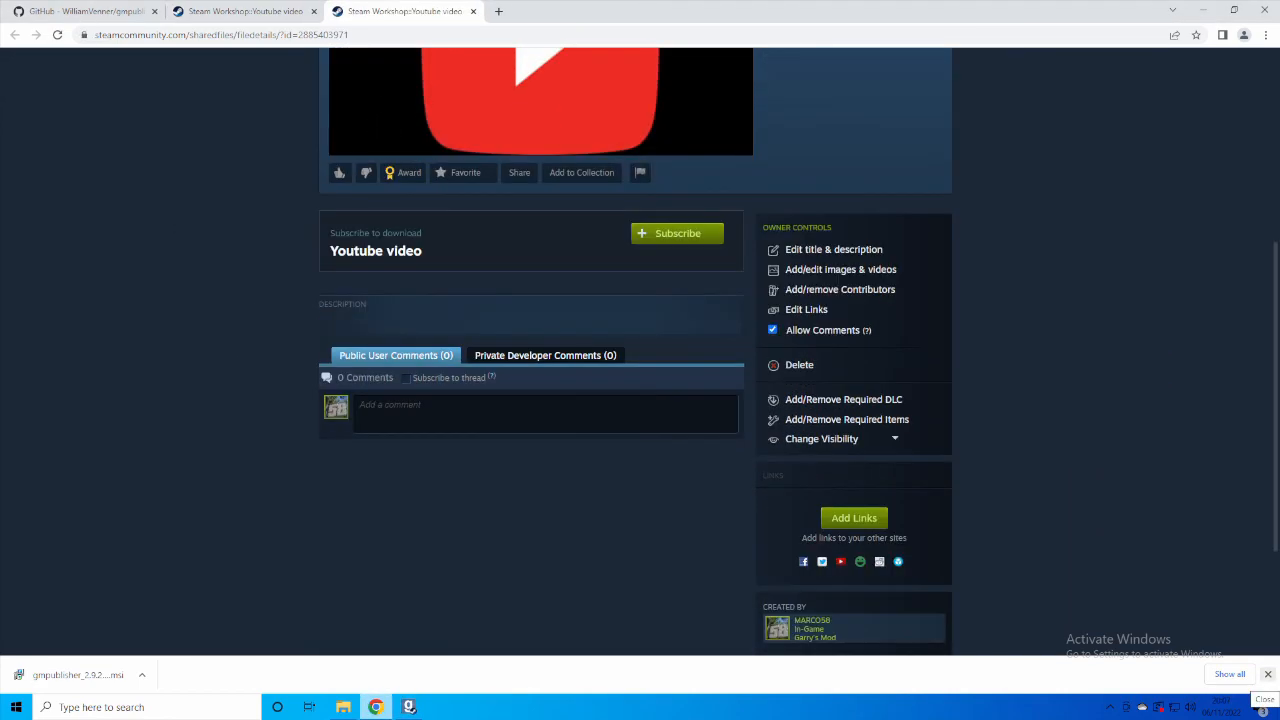